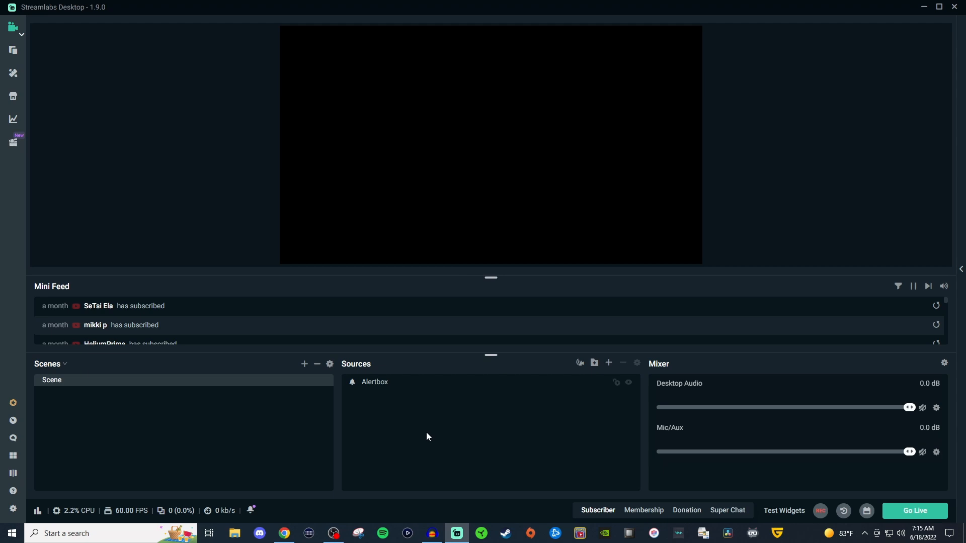
Play a test subscriber alert, then select the Alertbox source in the scene preview.
click(597, 510)
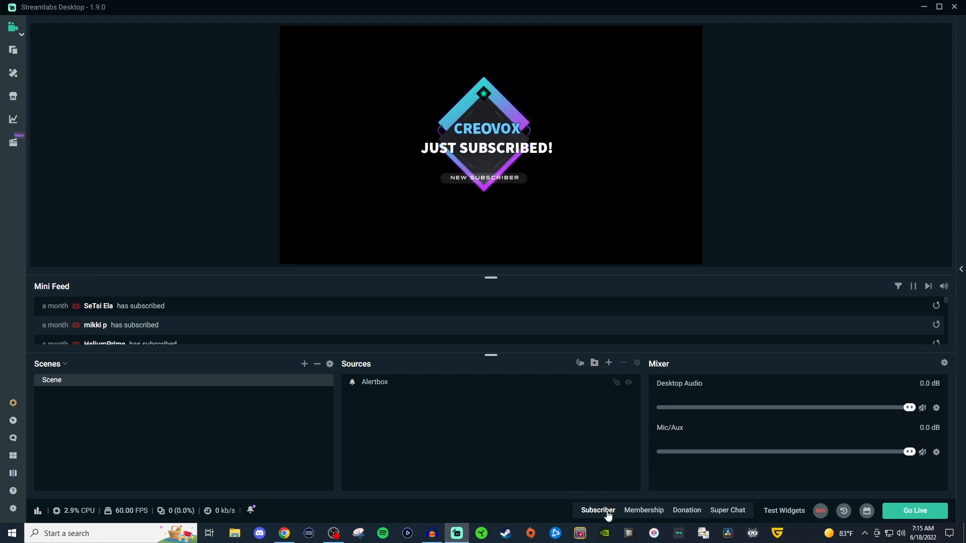
click(374, 381)
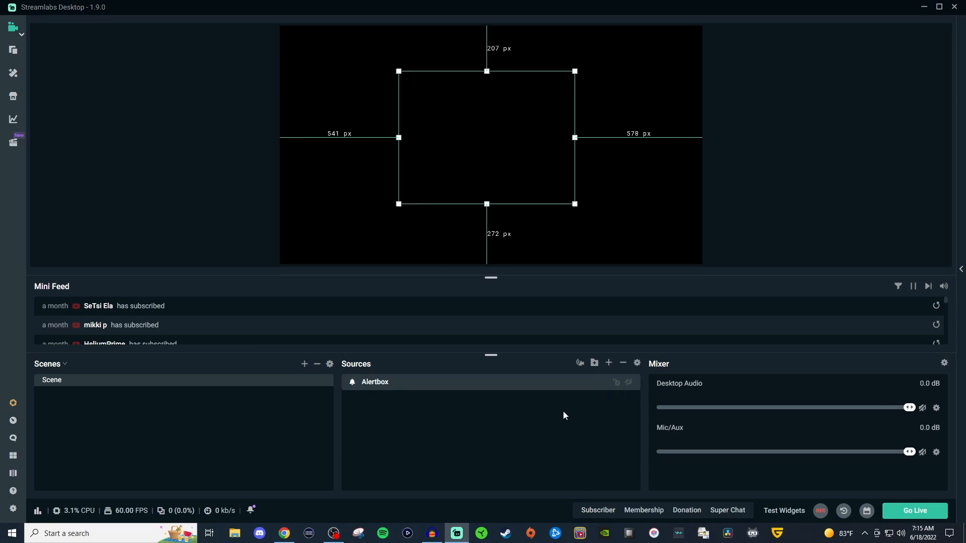
mouse_move(615, 377)
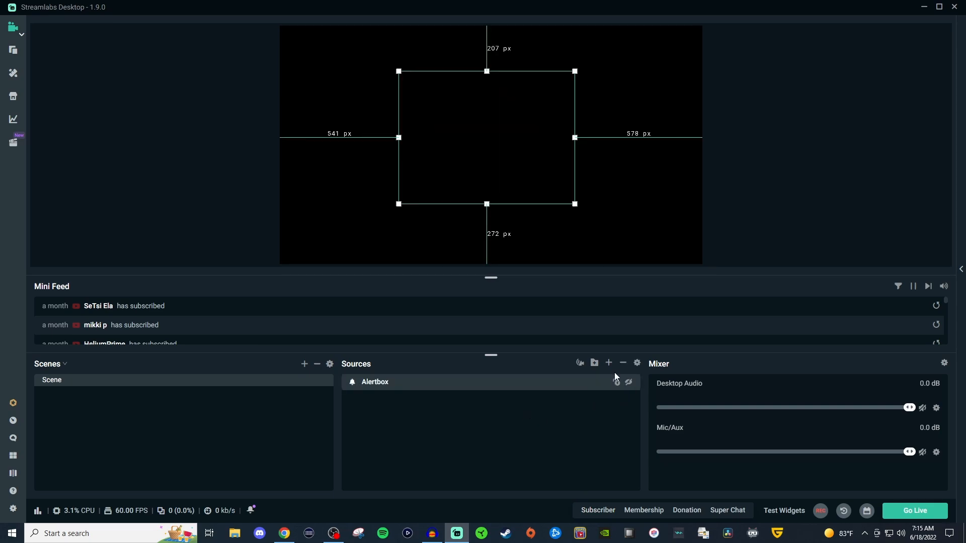
Add an Alertbox source, choosing to create a new one named Alertbox (1) rather than reuse the existing.
click(608, 364)
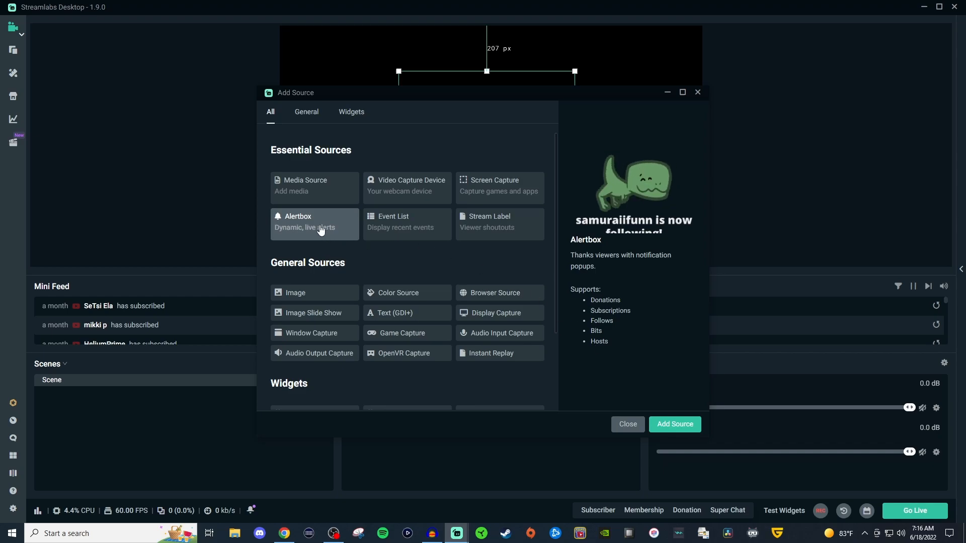
mouse_move(635, 307)
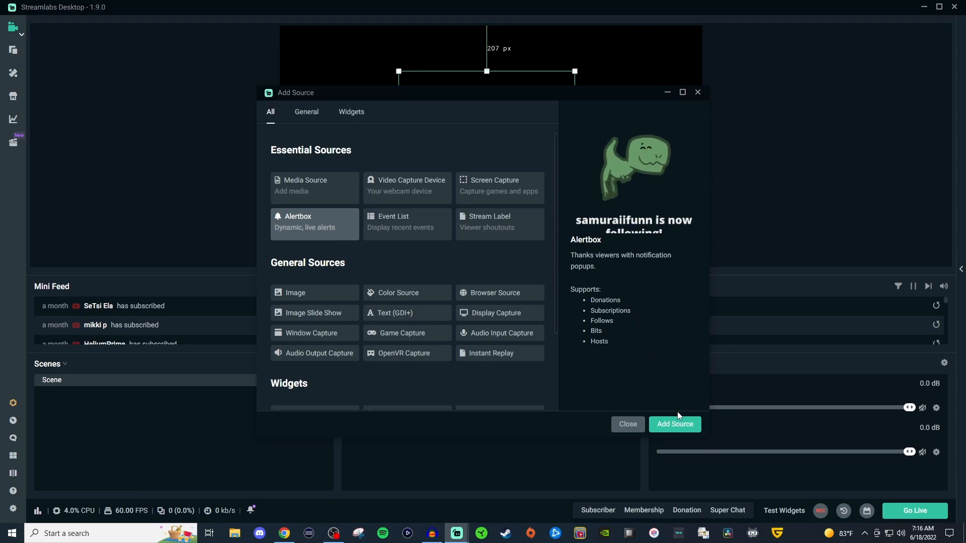
click(674, 424)
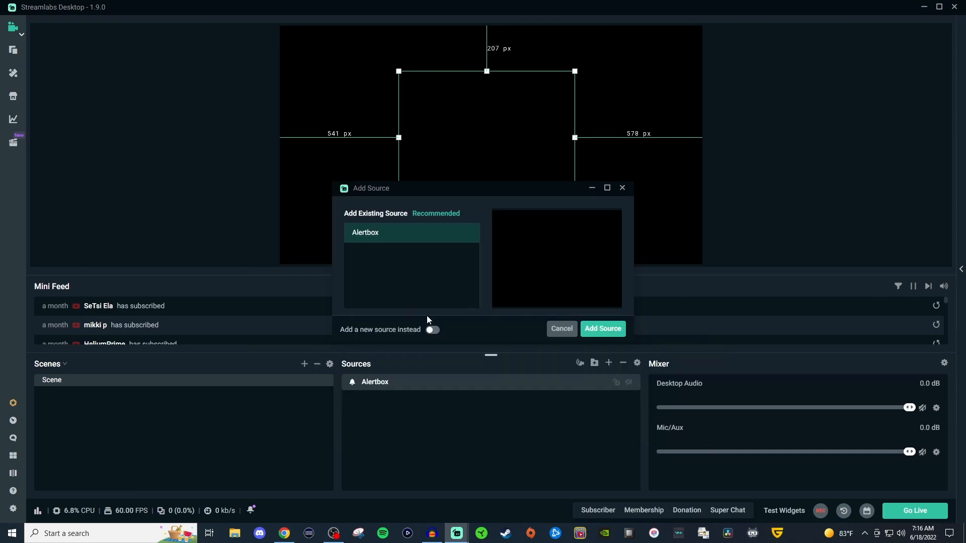
click(433, 330)
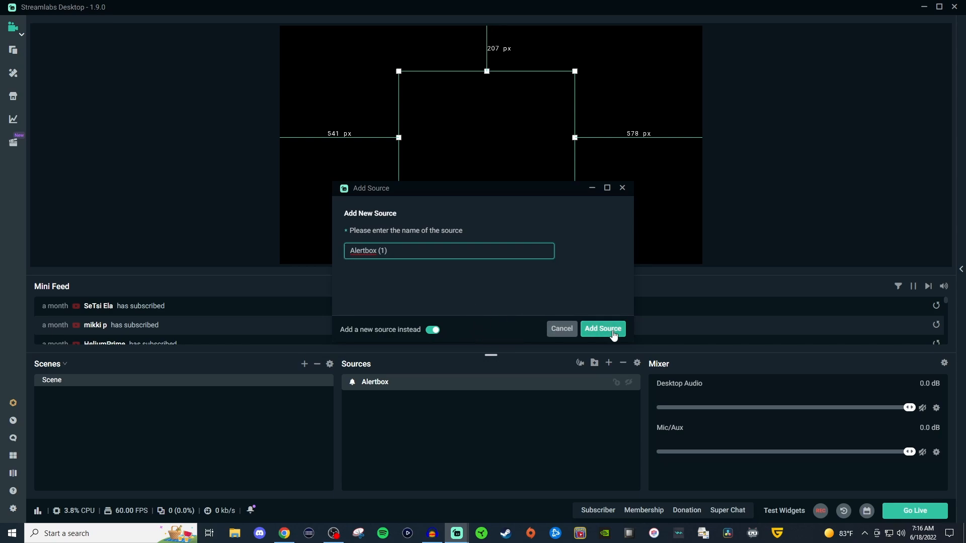
Confirm the new Alertbox source, review its Donation alert settings, and return to General Settings.
click(602, 328)
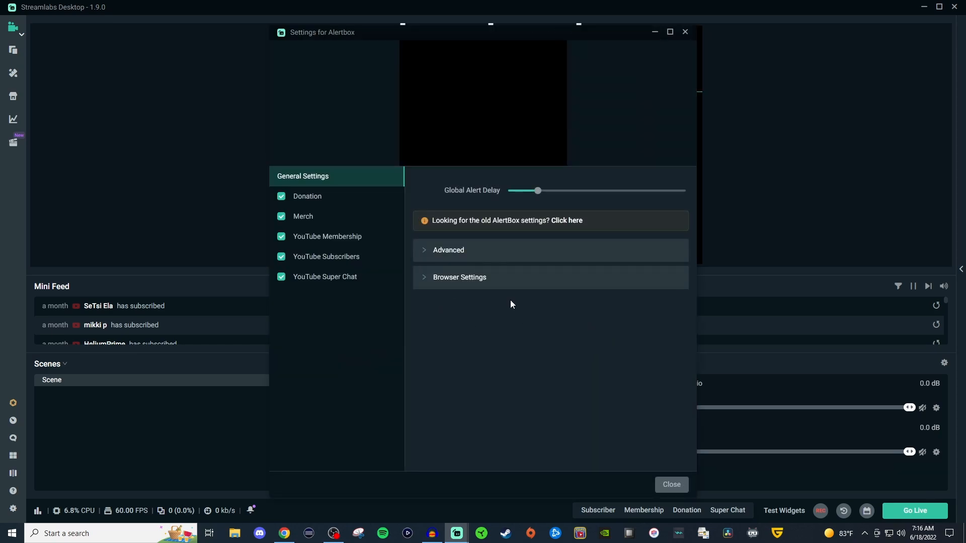
mouse_move(339, 182)
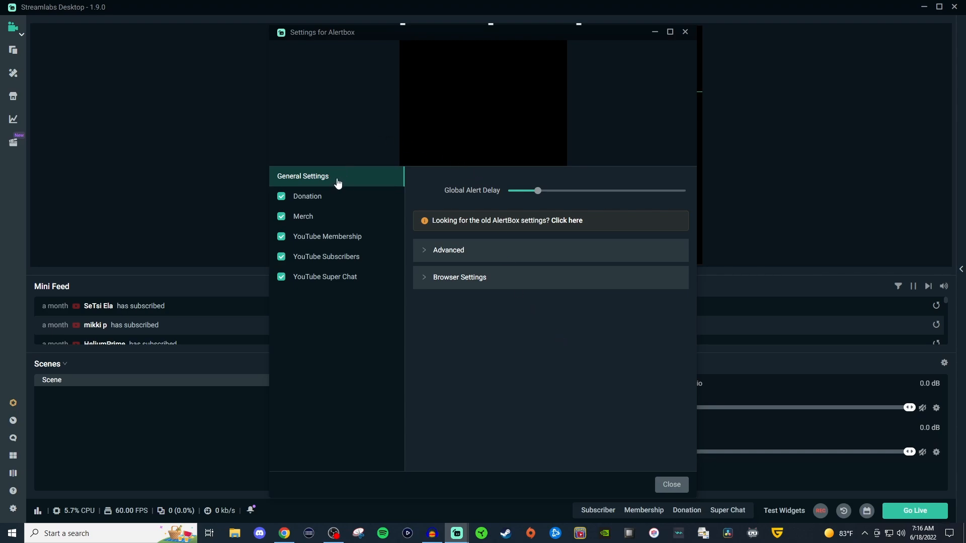
mouse_move(328, 293)
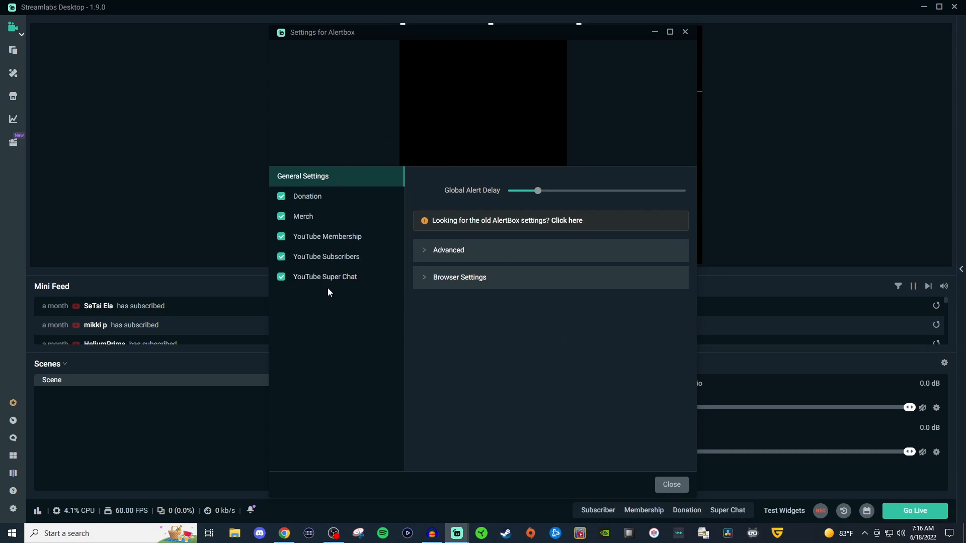
mouse_move(302, 217)
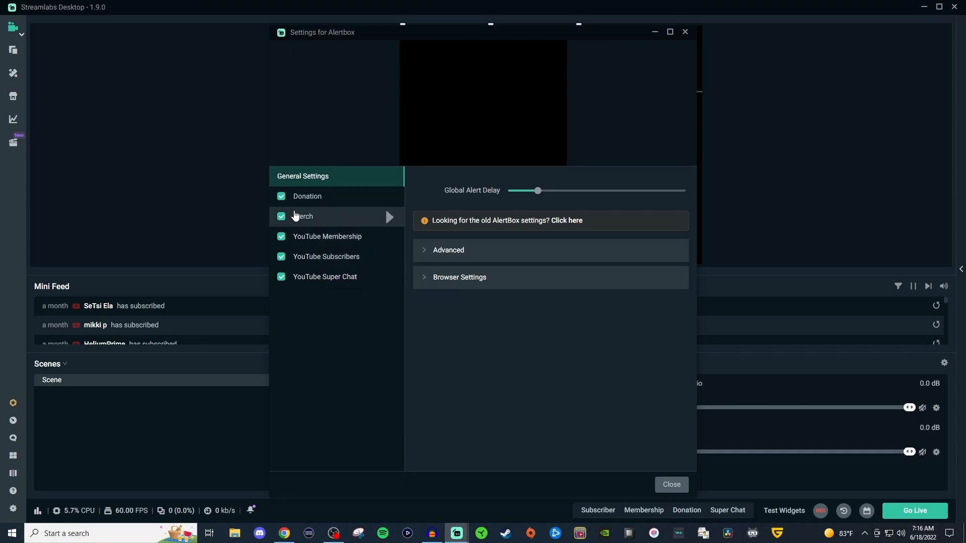
click(307, 197)
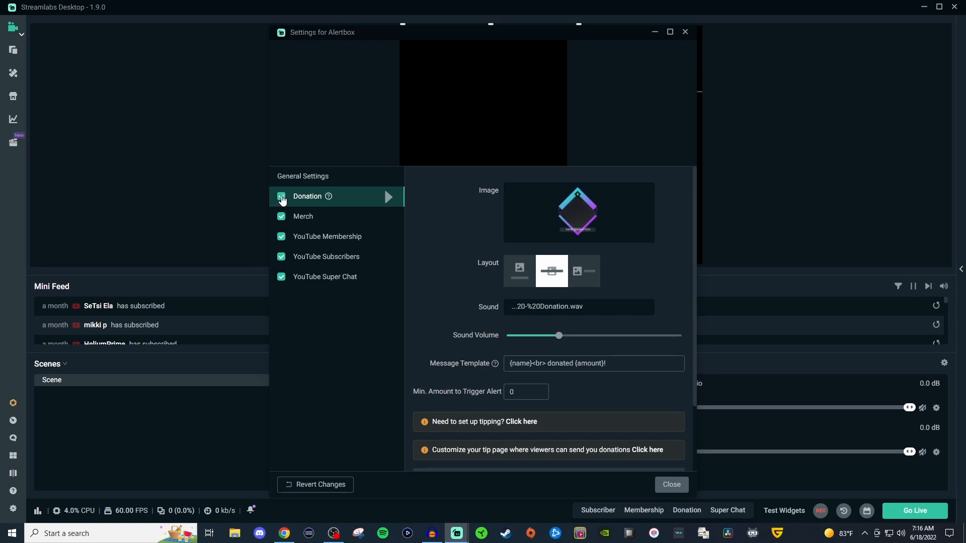
click(303, 175)
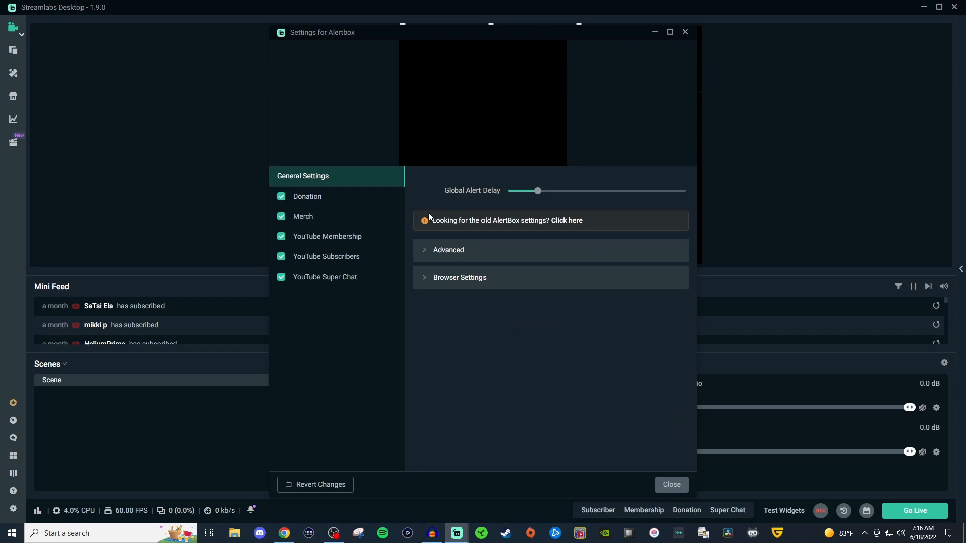
mouse_move(420, 201)
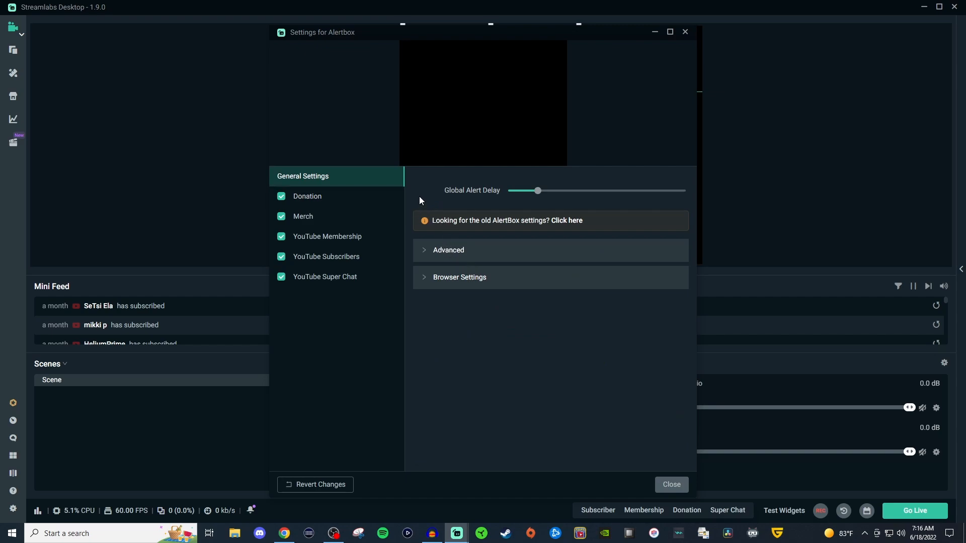
mouse_move(455, 197)
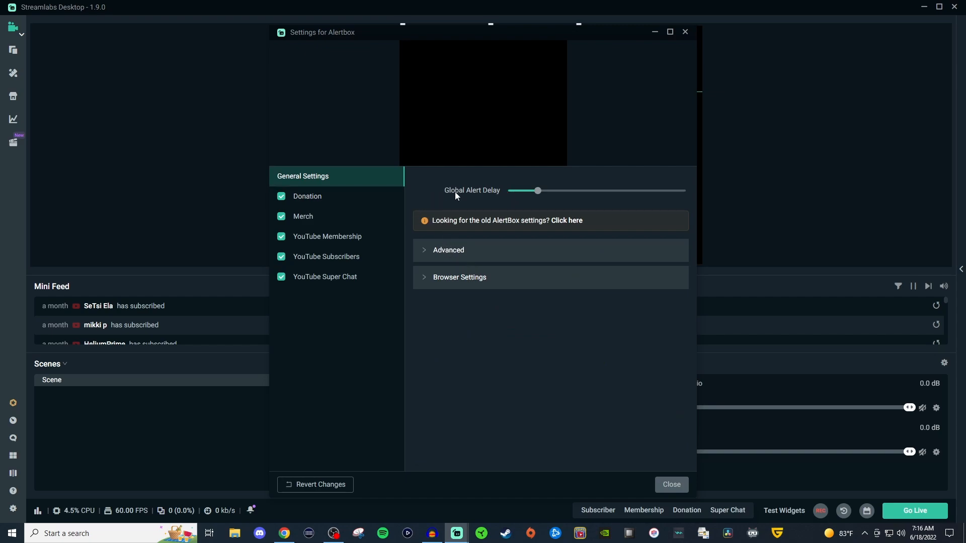
mouse_move(472, 190)
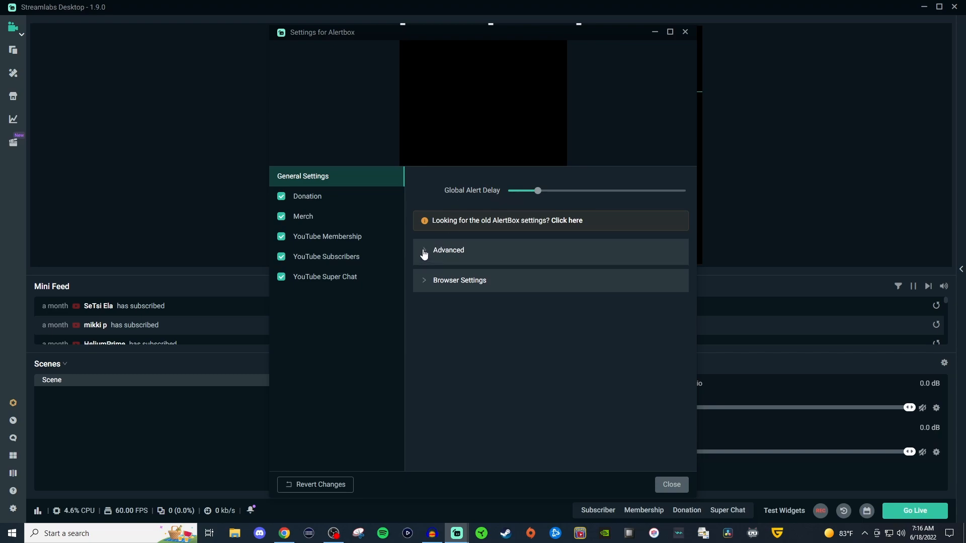
Expand the Advanced section showing alert parries and the alert moderation delay.
click(447, 250)
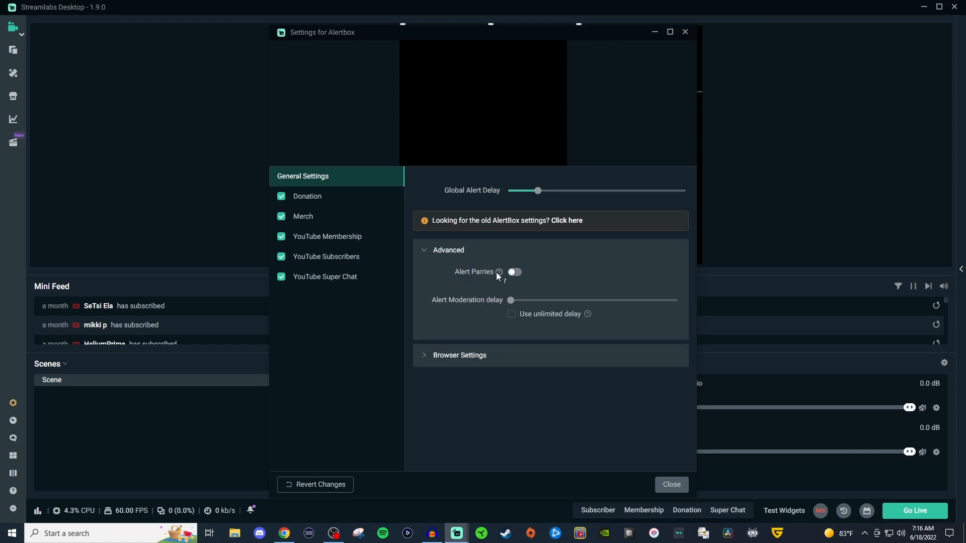
mouse_move(499, 273)
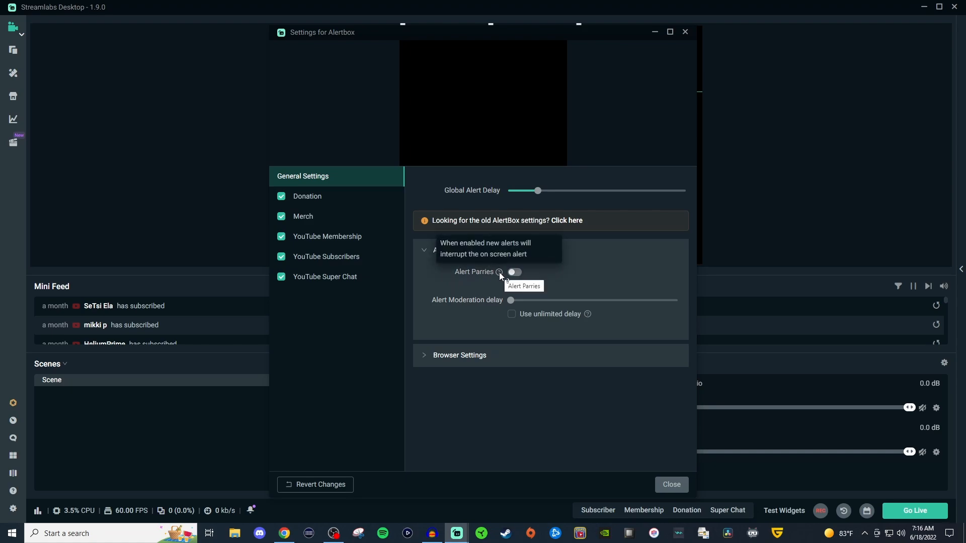
mouse_move(460, 285)
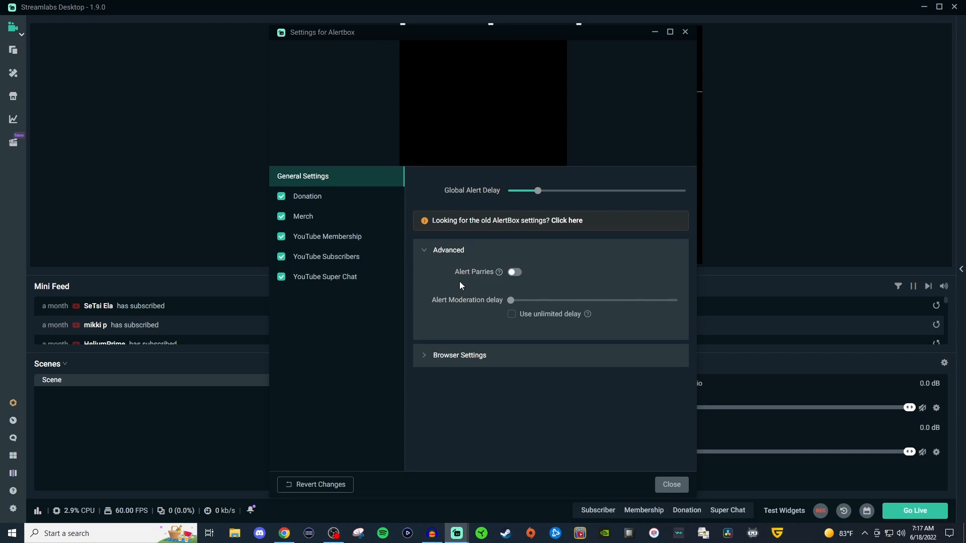
mouse_move(467, 299)
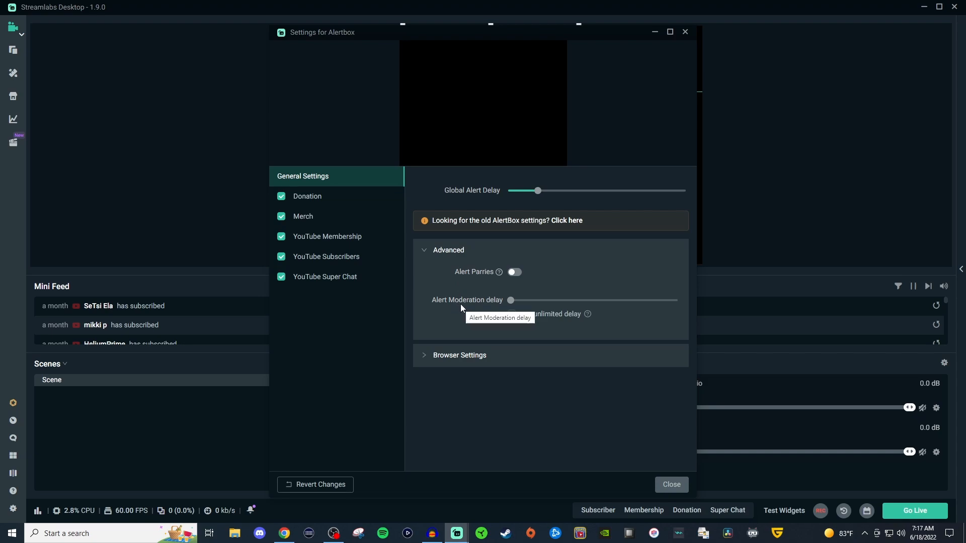
Expand Browser Settings and review the 800×600 size, Custom CSS, cache refresh and source behaviour options.
click(459, 355)
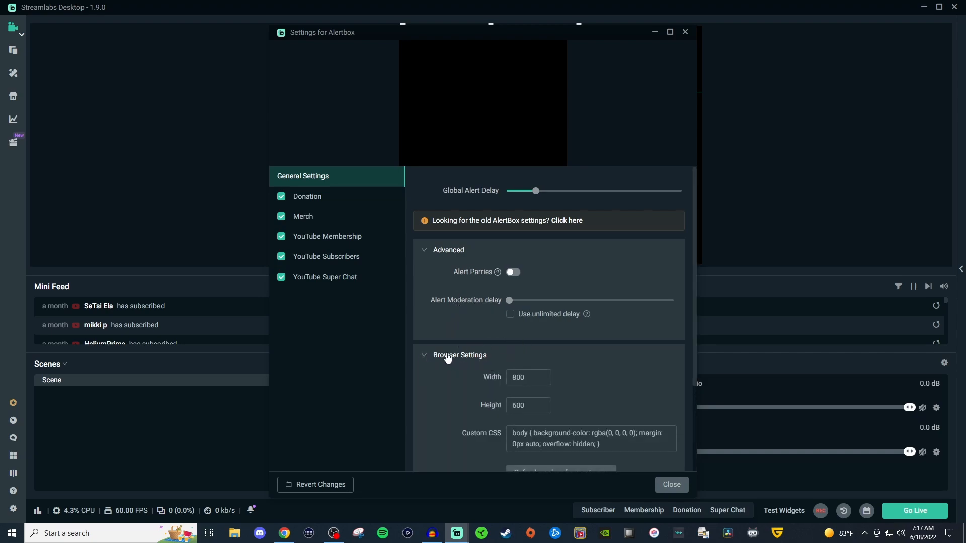
scroll(down, 3)
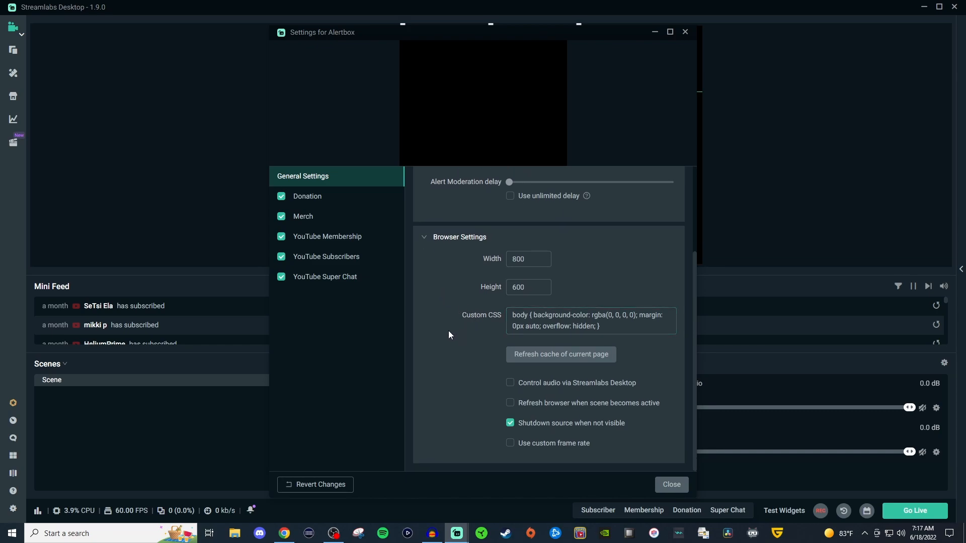
mouse_move(458, 383)
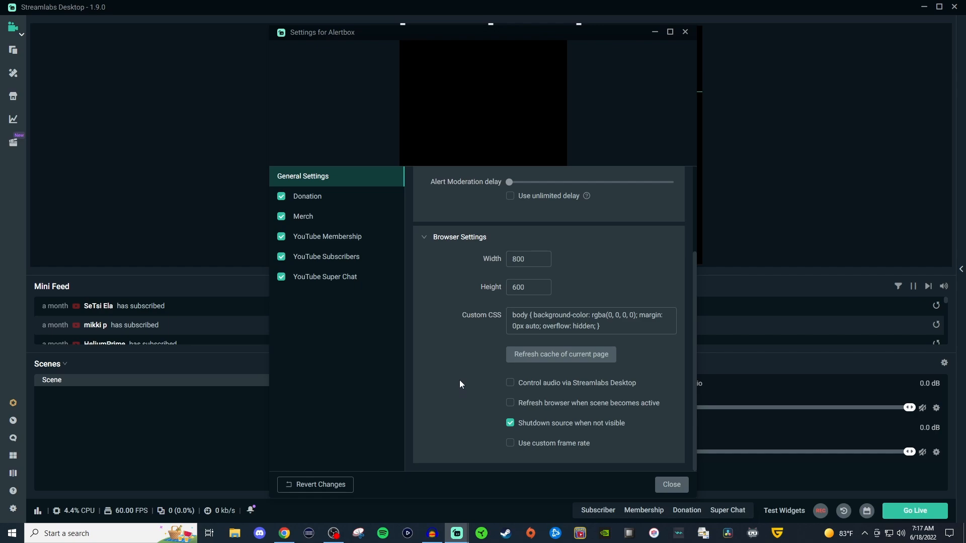
mouse_move(547, 363)
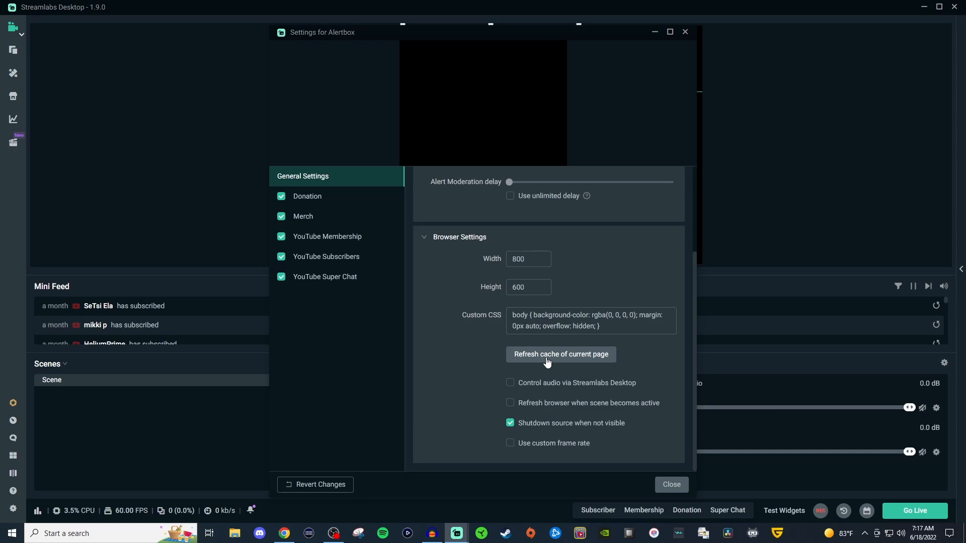
mouse_move(547, 362)
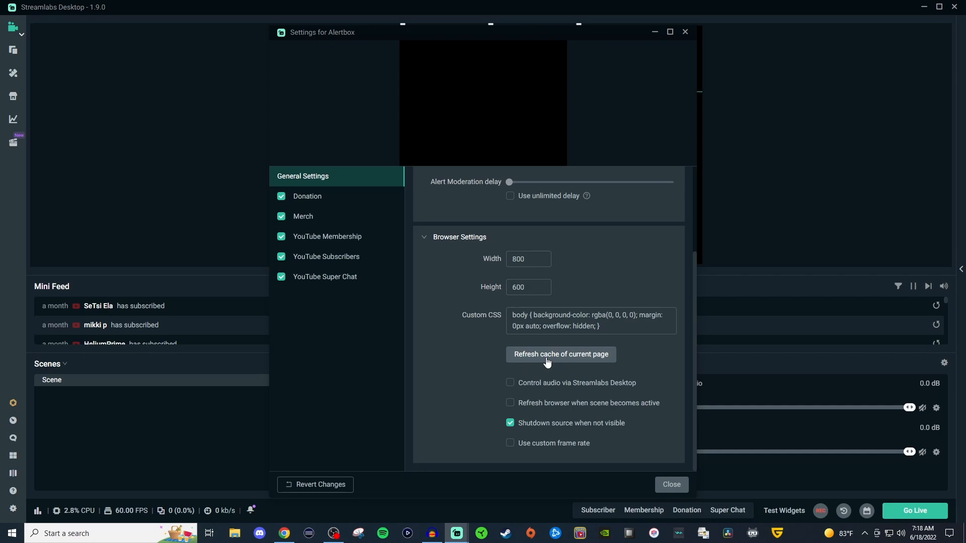
mouse_move(533, 369)
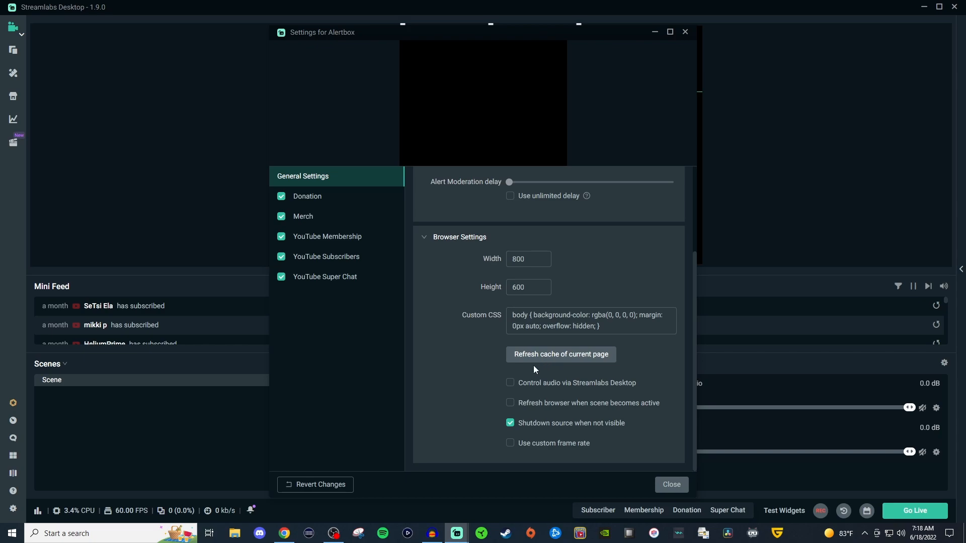
mouse_move(470, 390)
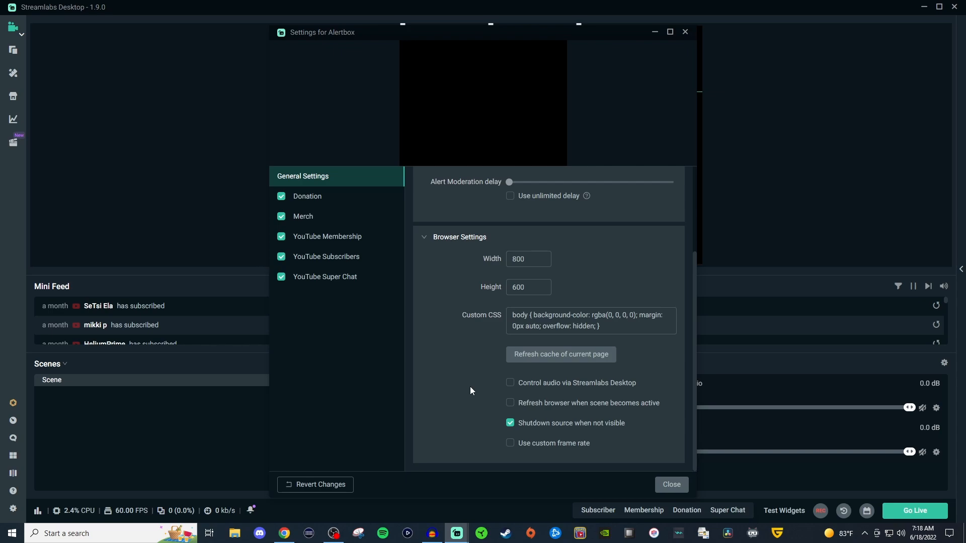
mouse_move(463, 402)
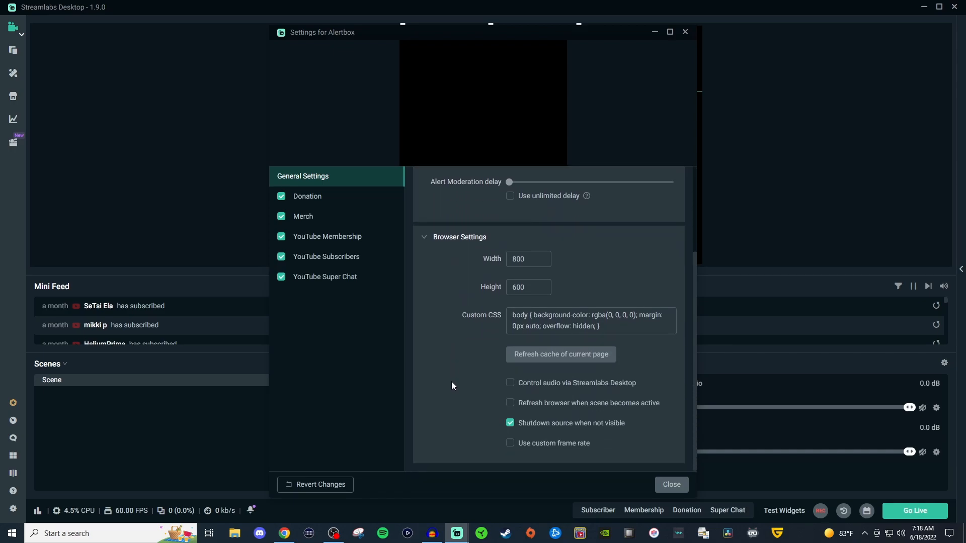
scroll(up, 3)
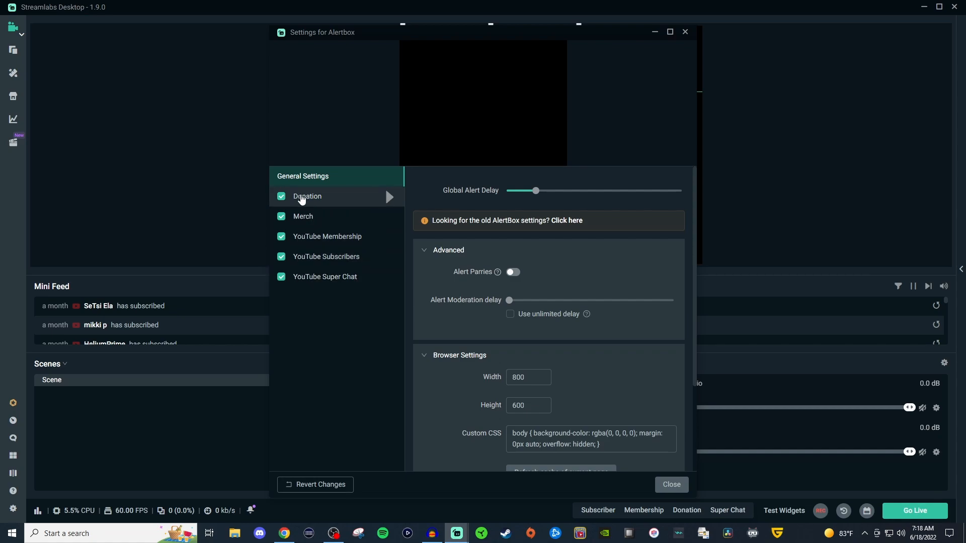
mouse_move(303, 216)
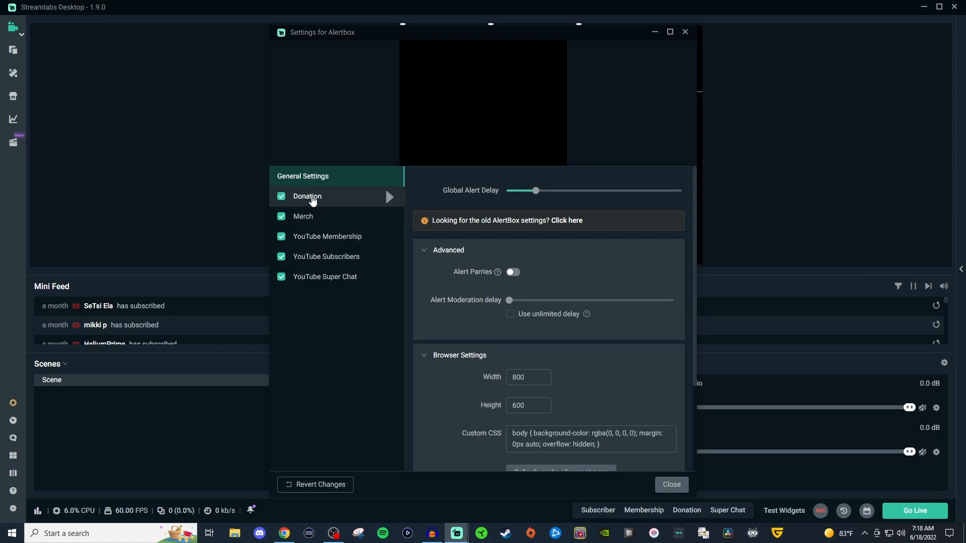
Go to the Donation alert settings and expand its Animations section.
click(307, 196)
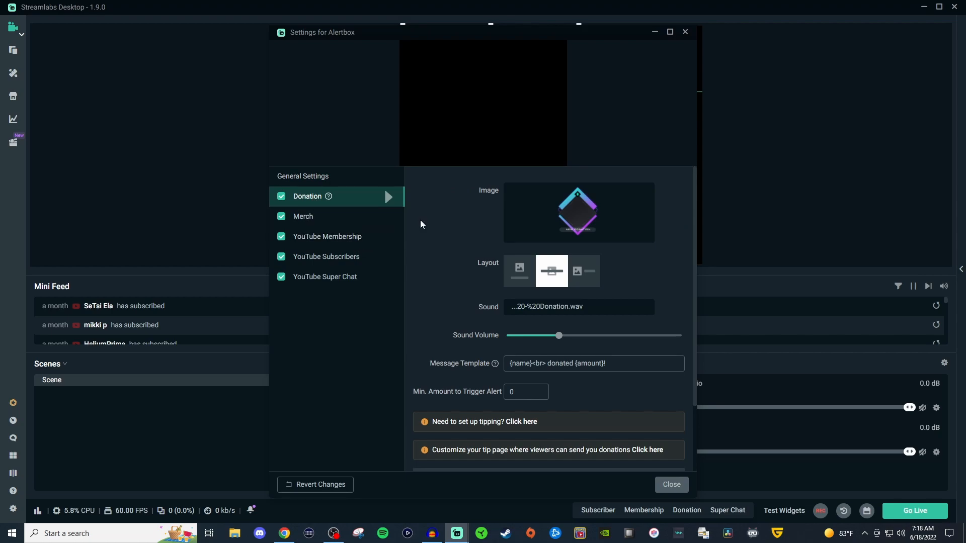
mouse_move(466, 216)
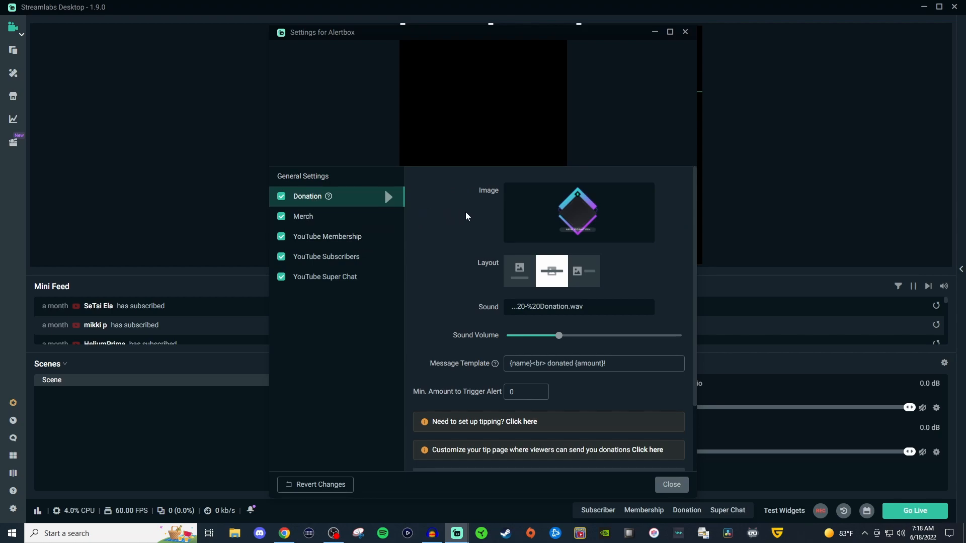
mouse_move(493, 292)
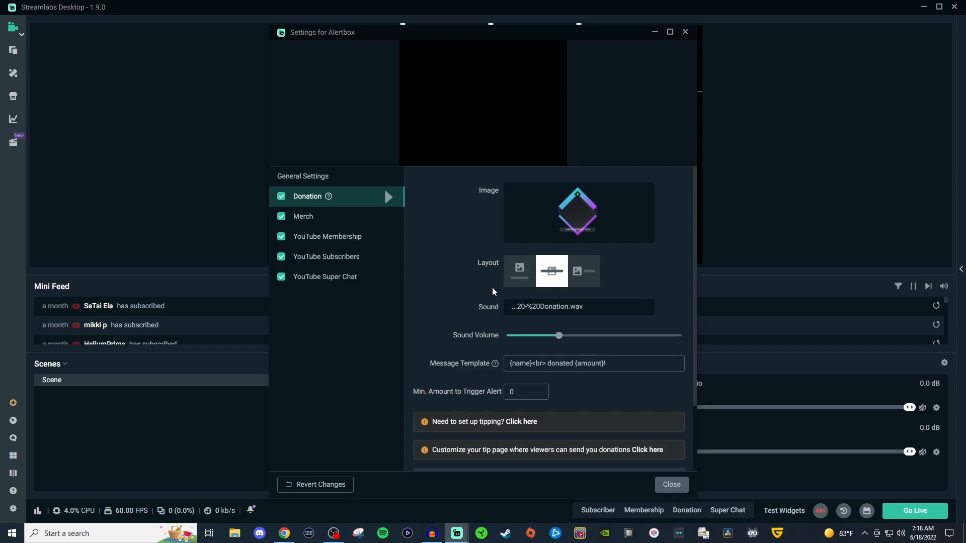
mouse_move(552, 279)
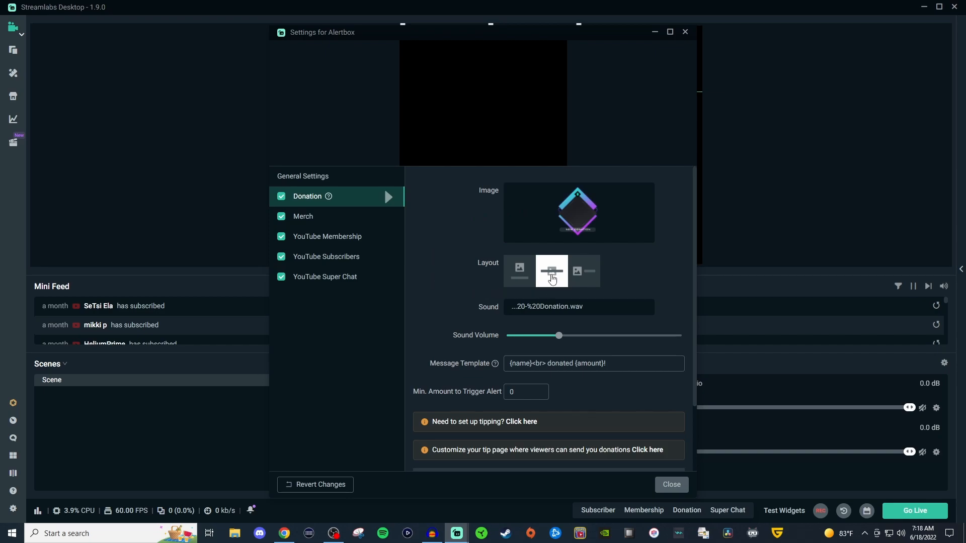
mouse_move(520, 285)
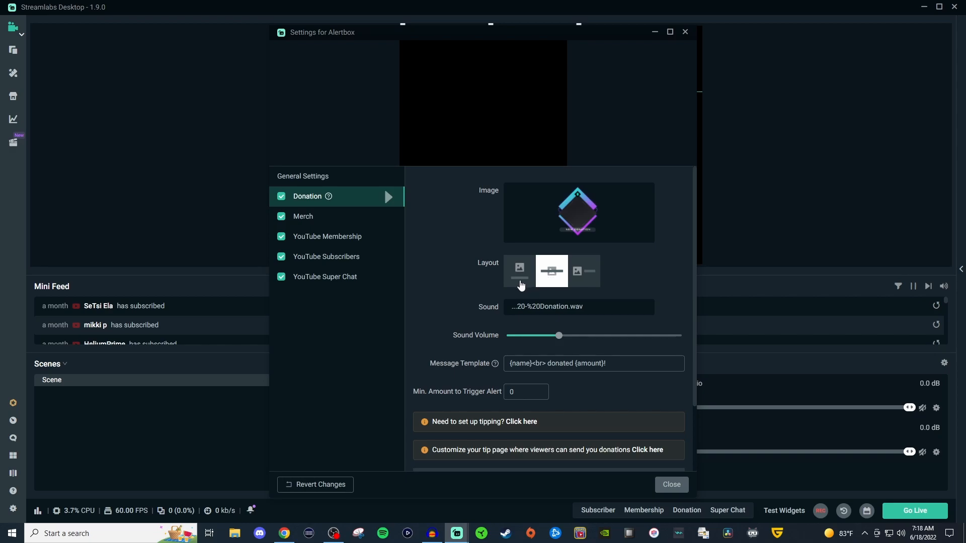
mouse_move(588, 280)
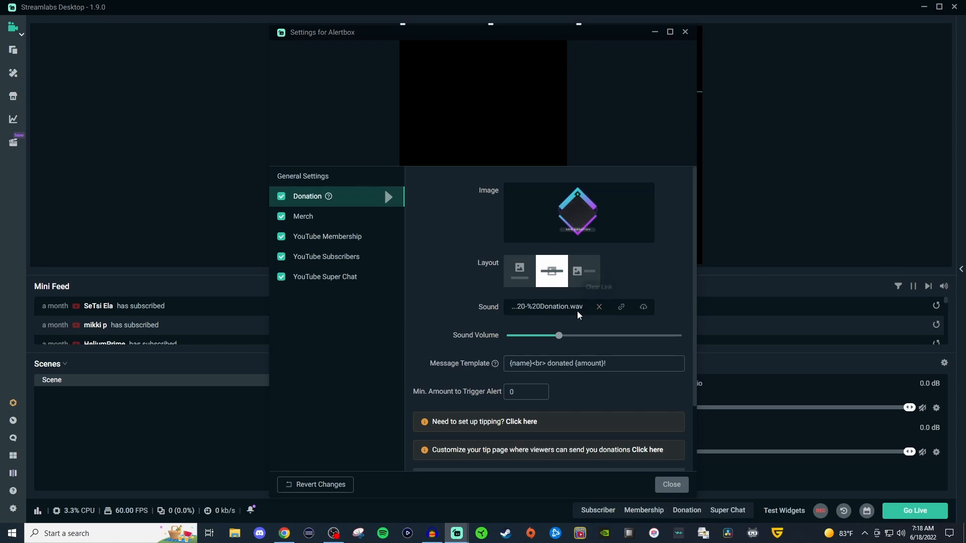
mouse_move(463, 339)
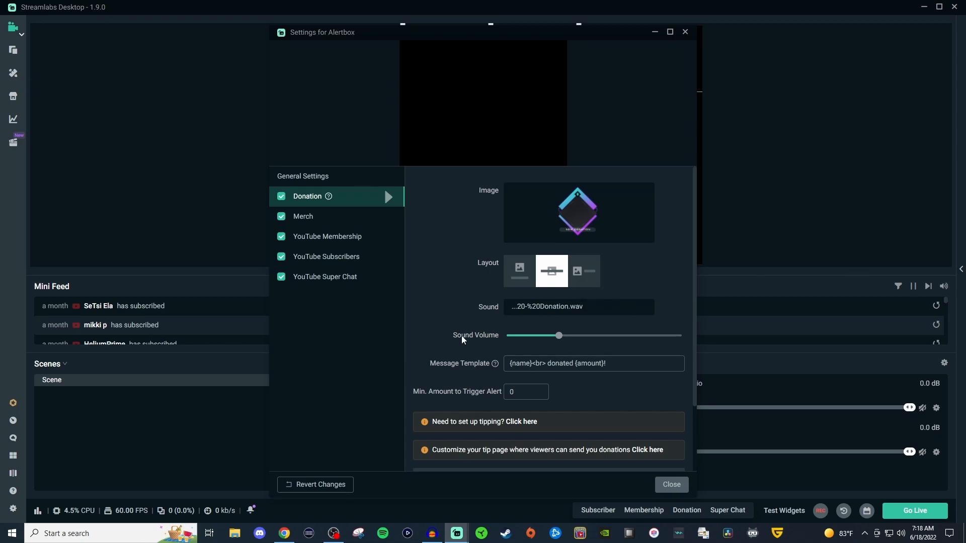
mouse_move(441, 370)
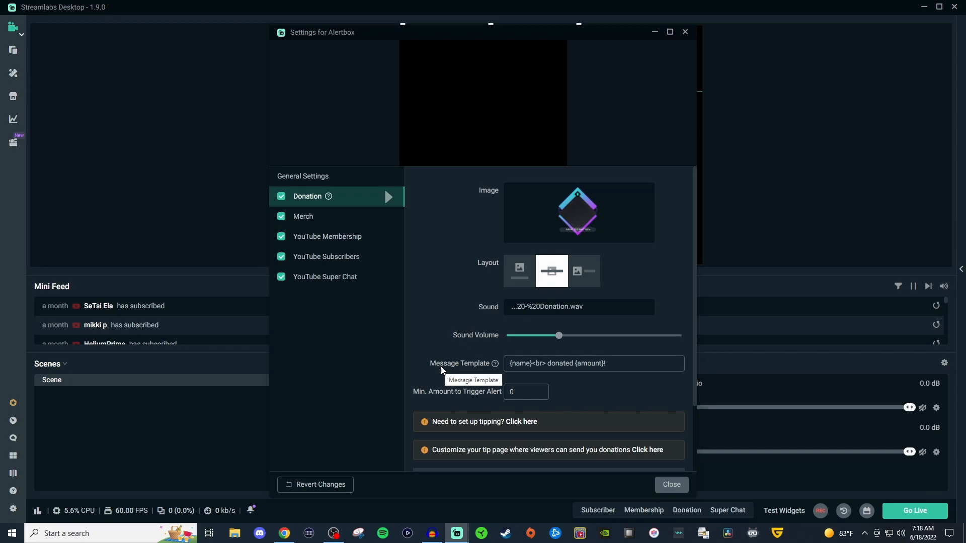
mouse_move(439, 402)
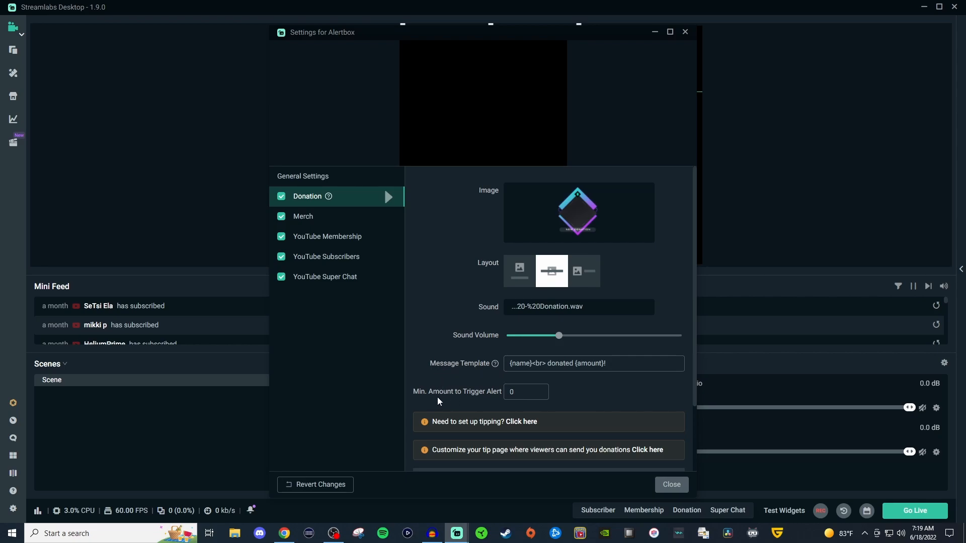
mouse_move(434, 400)
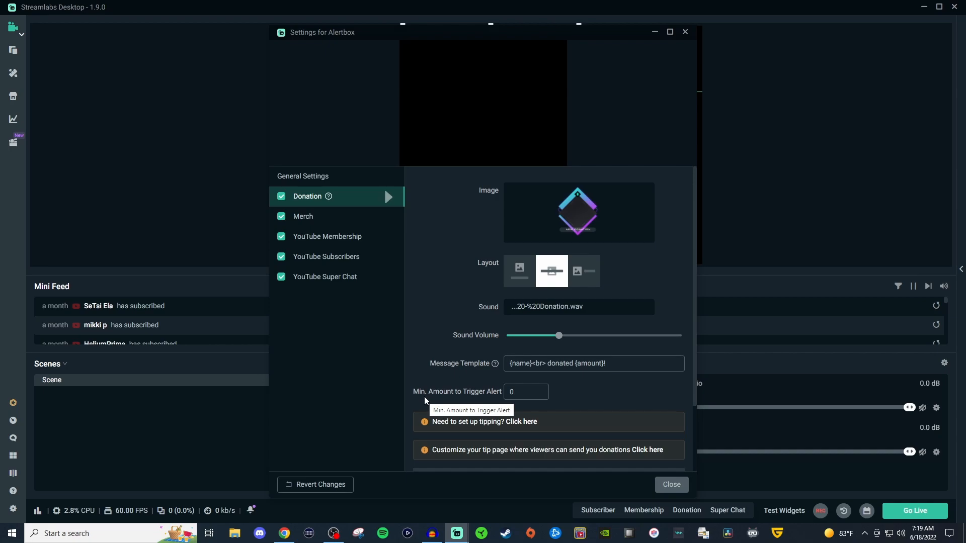
mouse_move(427, 397)
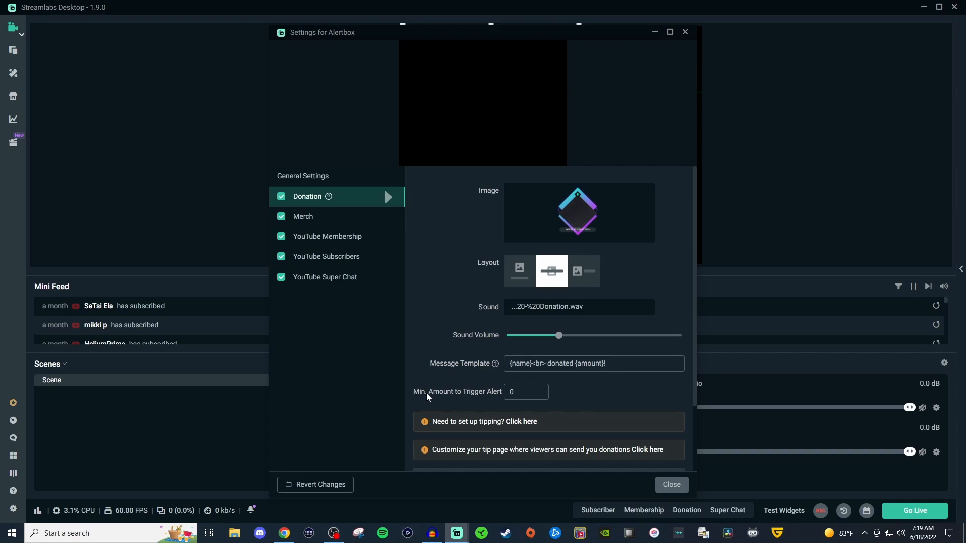
mouse_move(436, 377)
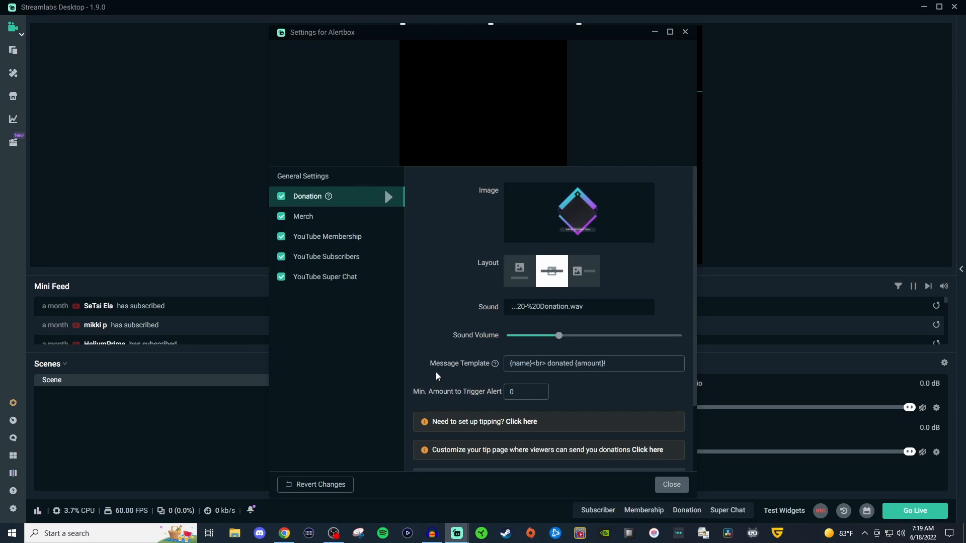
scroll(down, 3)
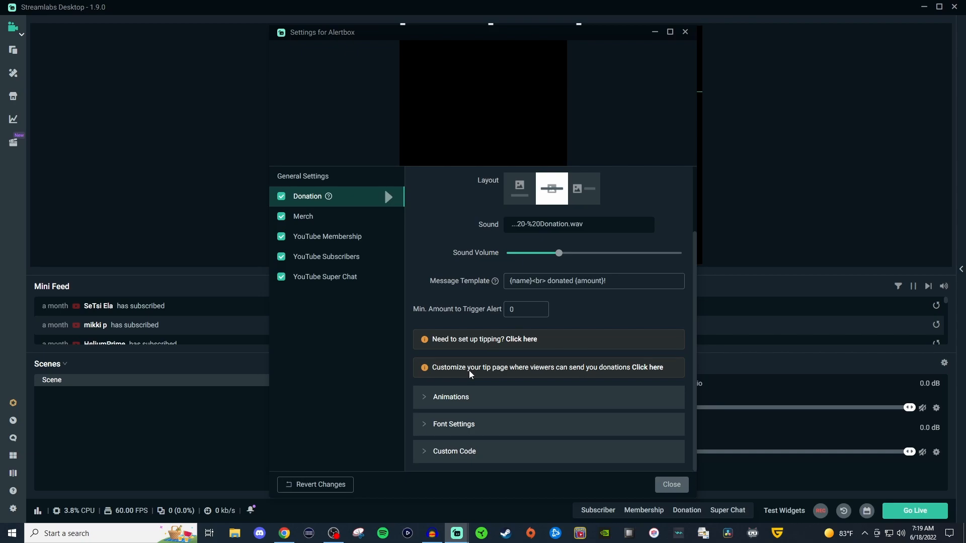
mouse_move(428, 398)
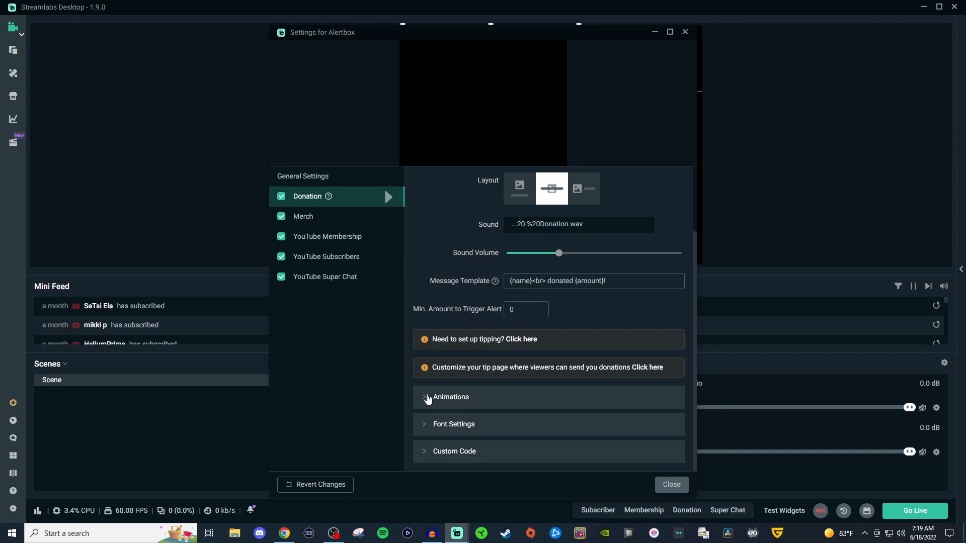
click(451, 396)
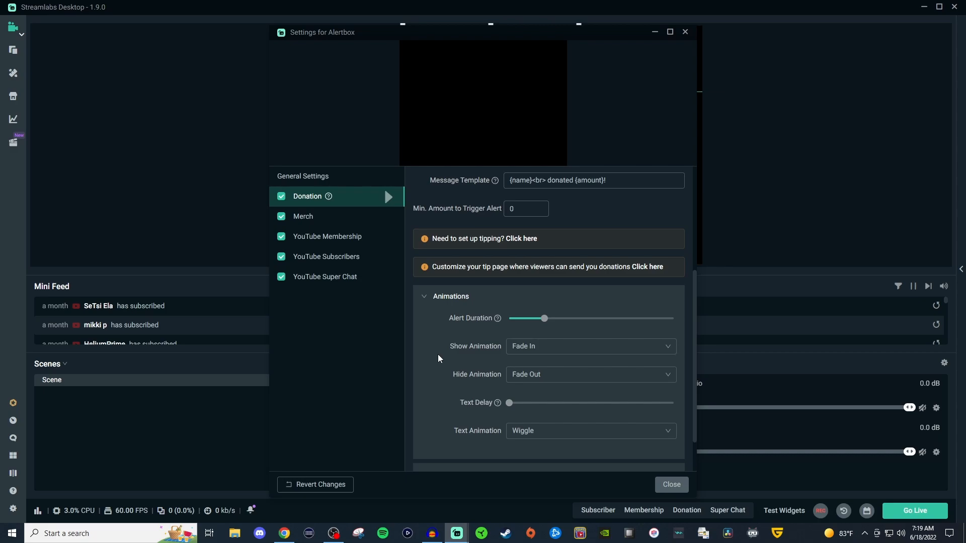
Browse the Show Animation choices keeping Fade In, then view the Text Animation choices like Wiggle.
click(589, 346)
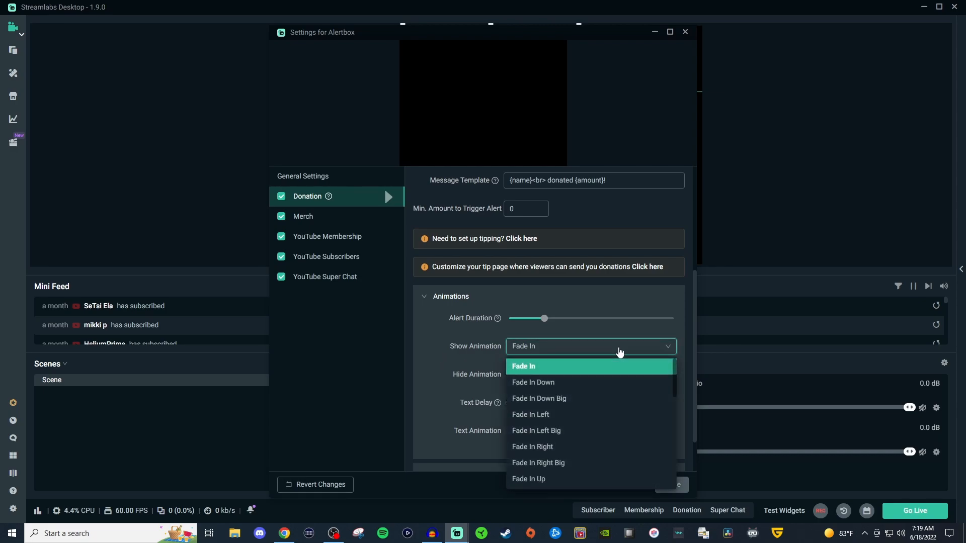
mouse_move(623, 401)
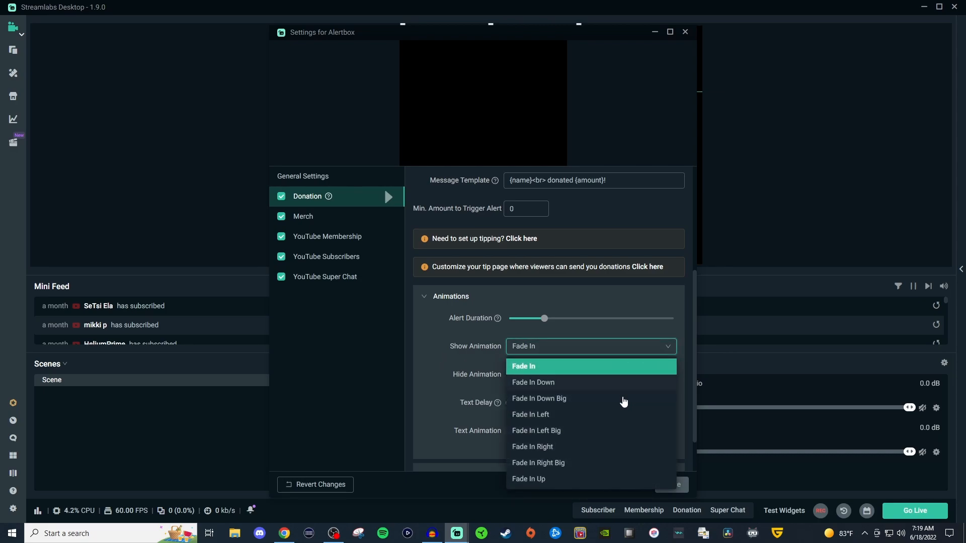
scroll(down, 3)
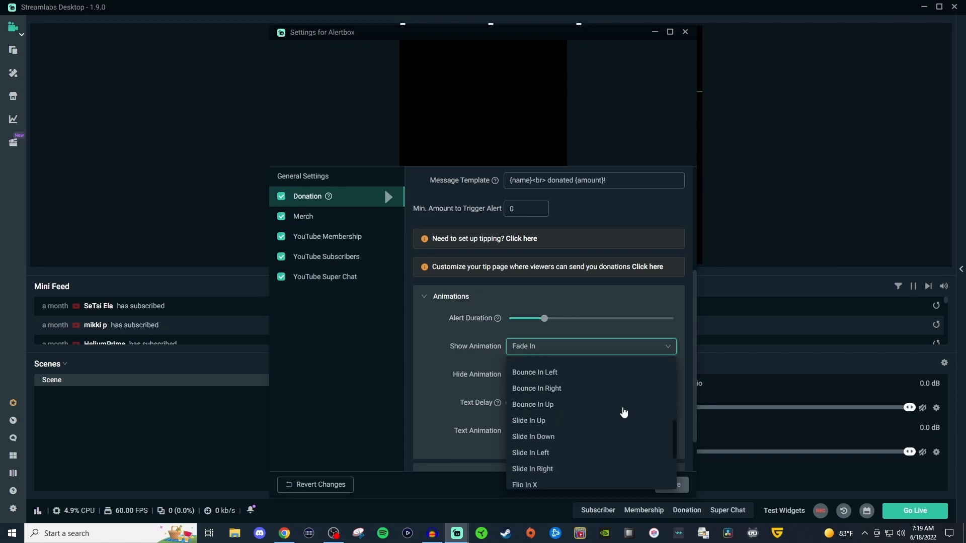
scroll(down, 3)
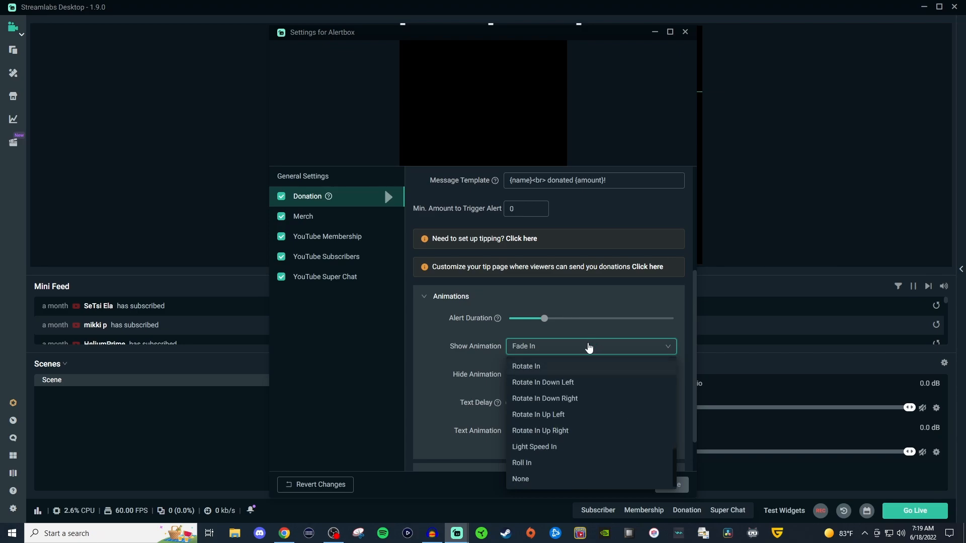
click(586, 346)
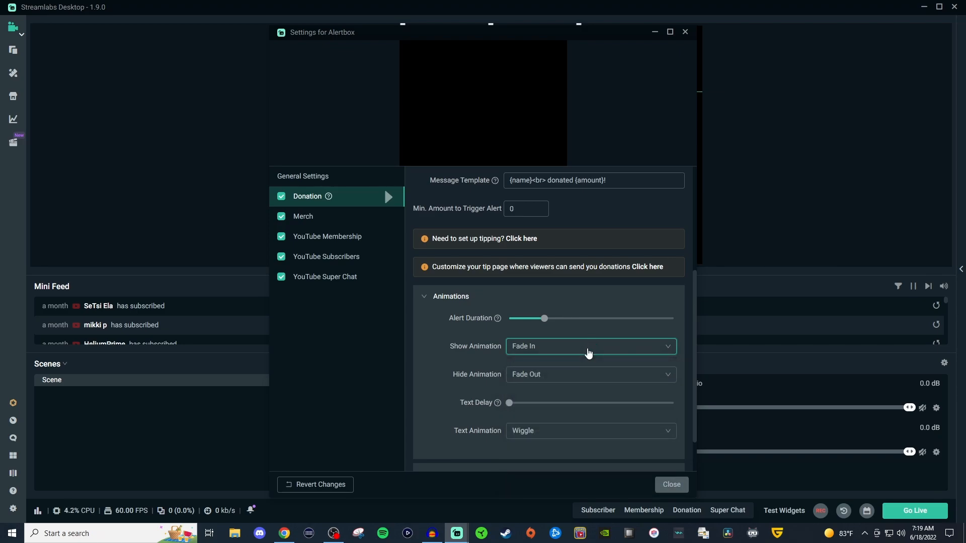
mouse_move(455, 402)
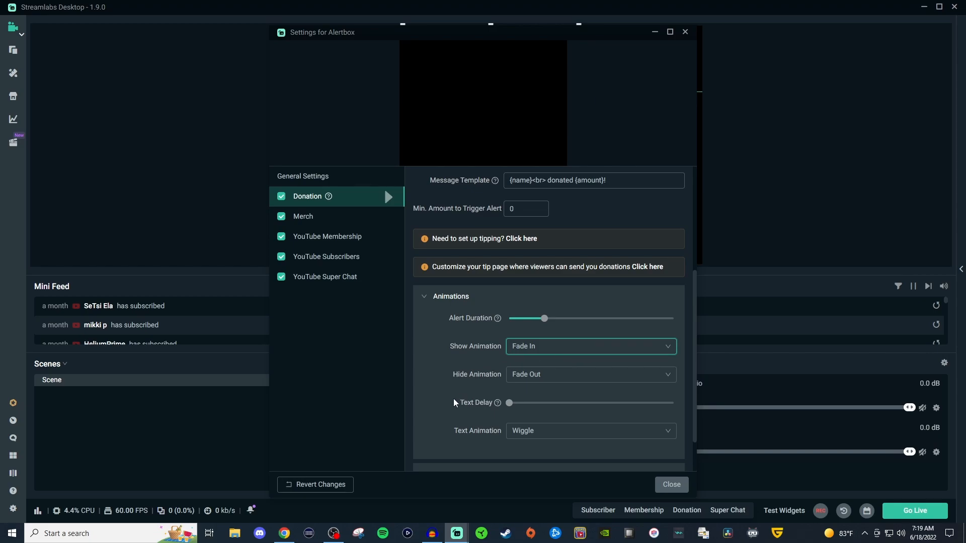
click(589, 430)
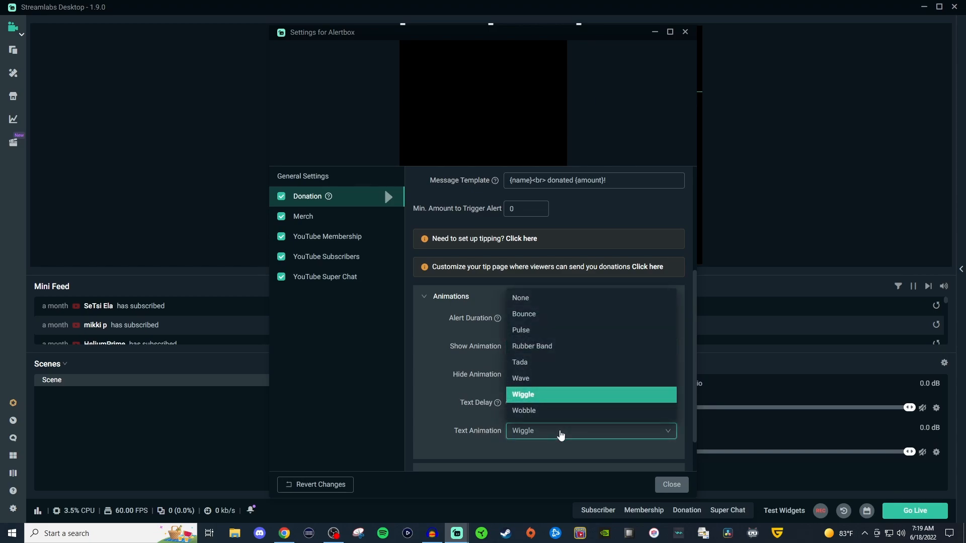
mouse_move(572, 302)
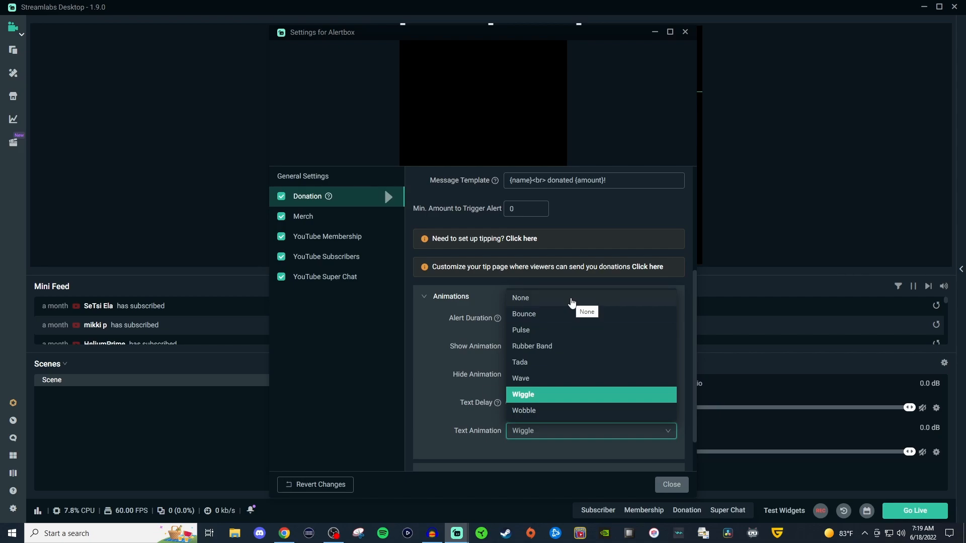
mouse_move(432, 404)
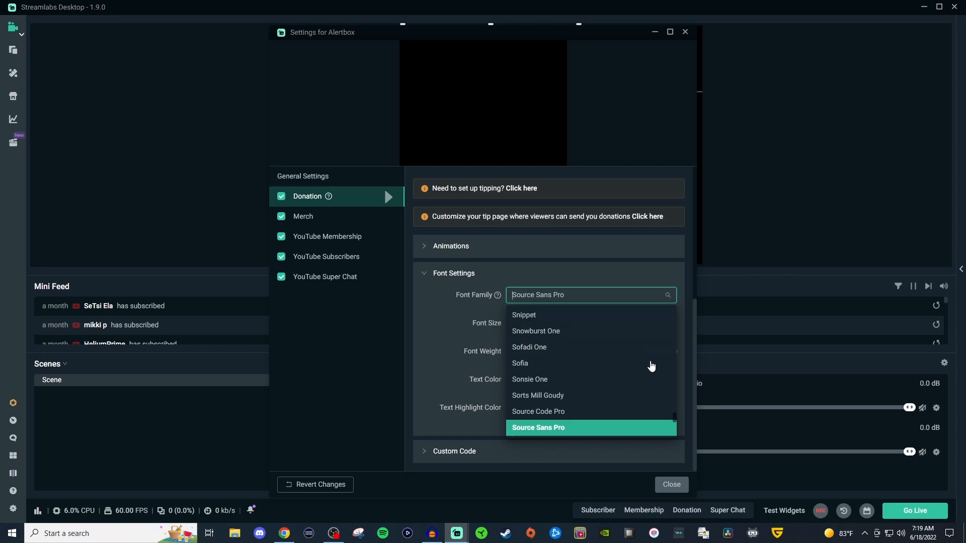
Scroll through the Font Family list and keep Source Sans Pro as the donation alert font.
scroll(up, 3)
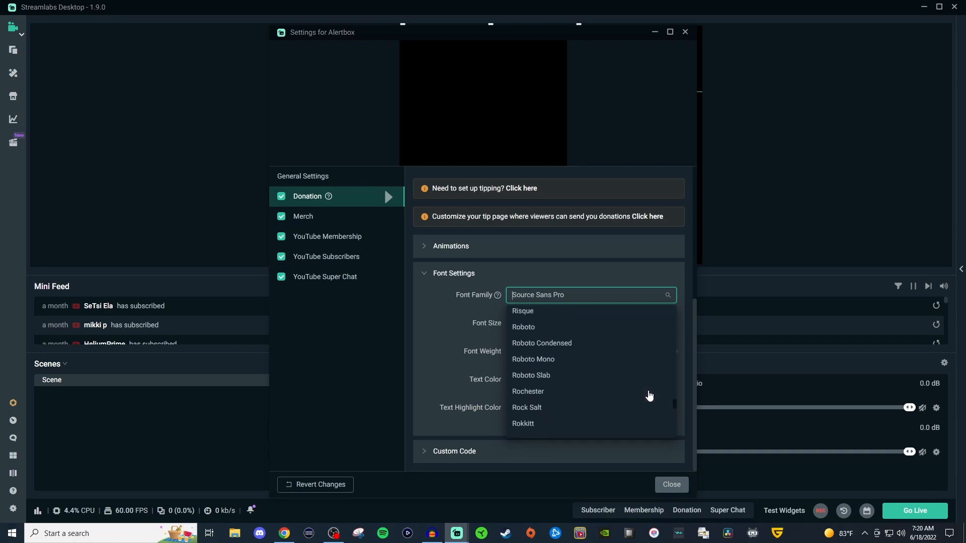
scroll(up, 3)
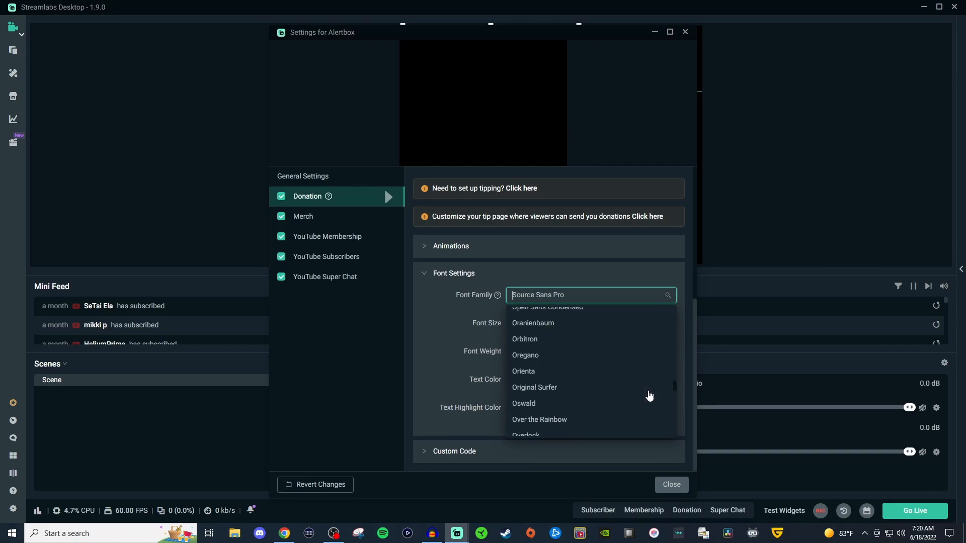
scroll(up, 3)
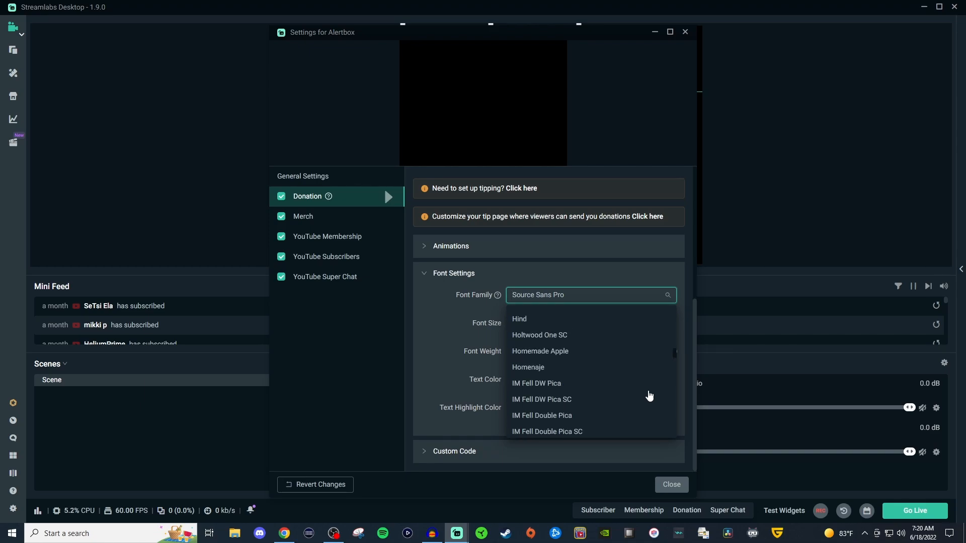
scroll(up, 3)
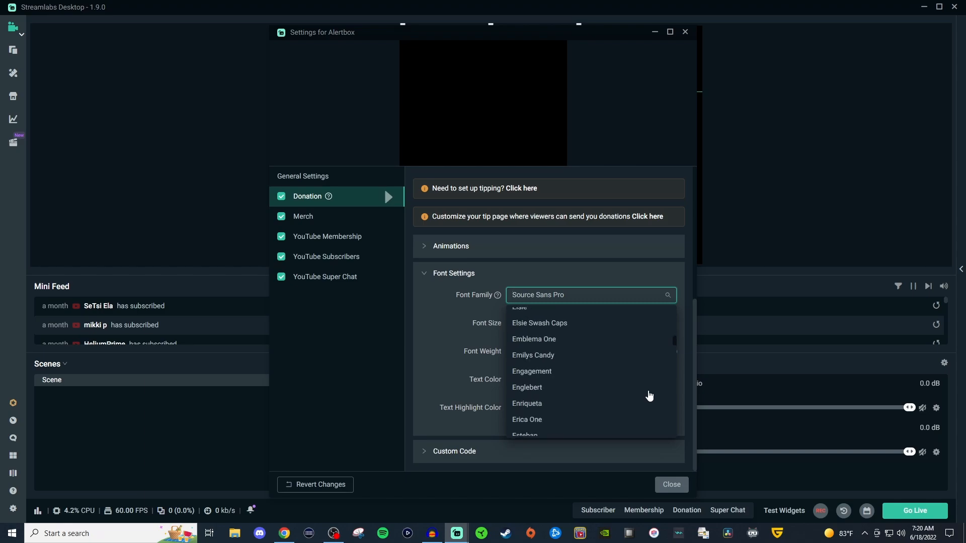
scroll(up, 3)
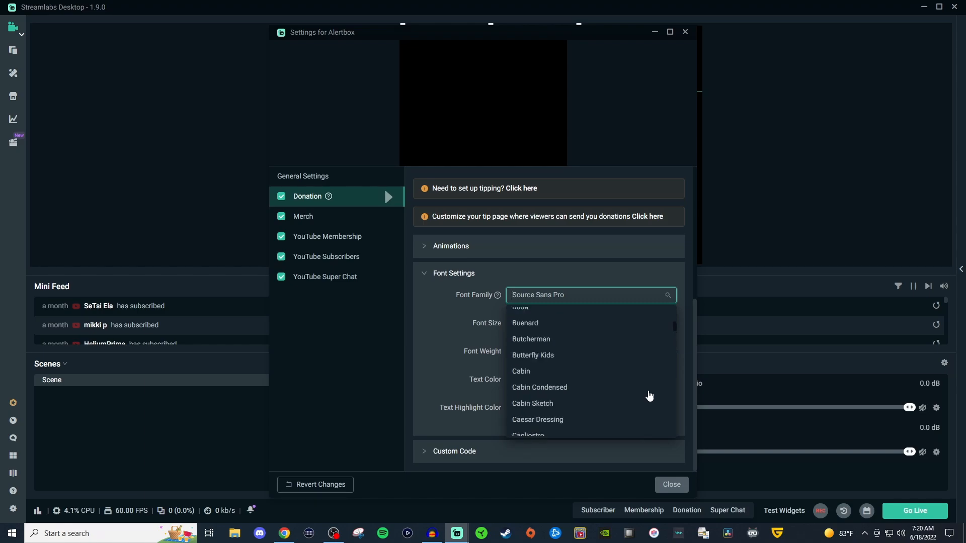
scroll(up, 3)
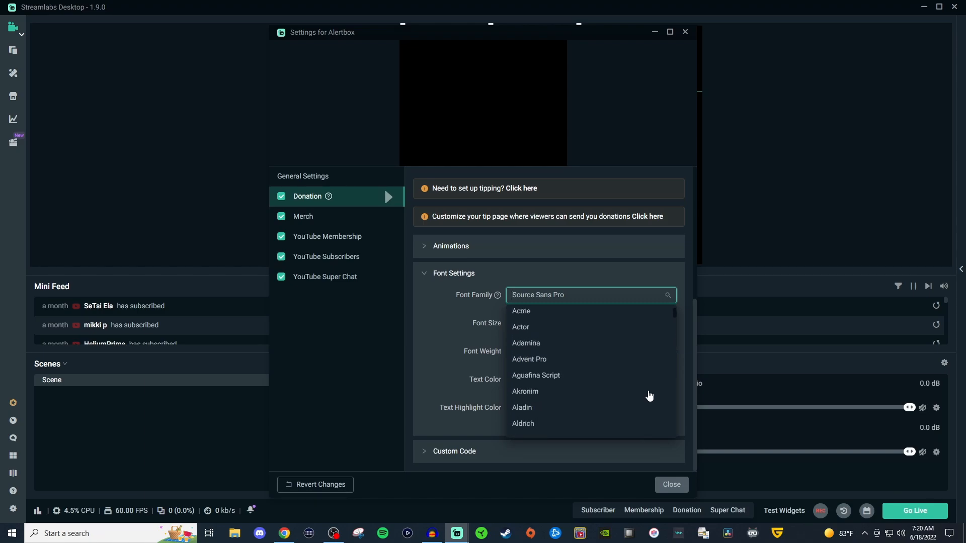
click(421, 334)
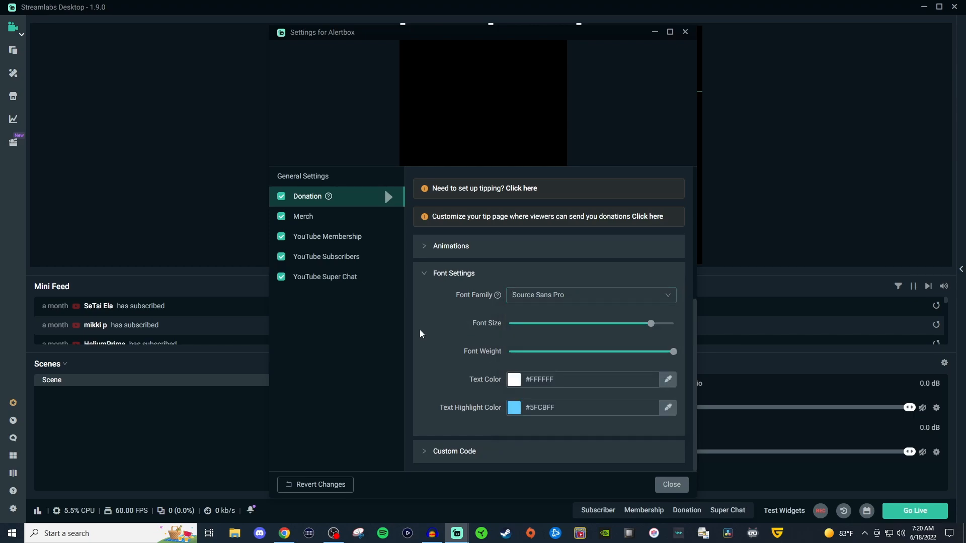
mouse_move(431, 348)
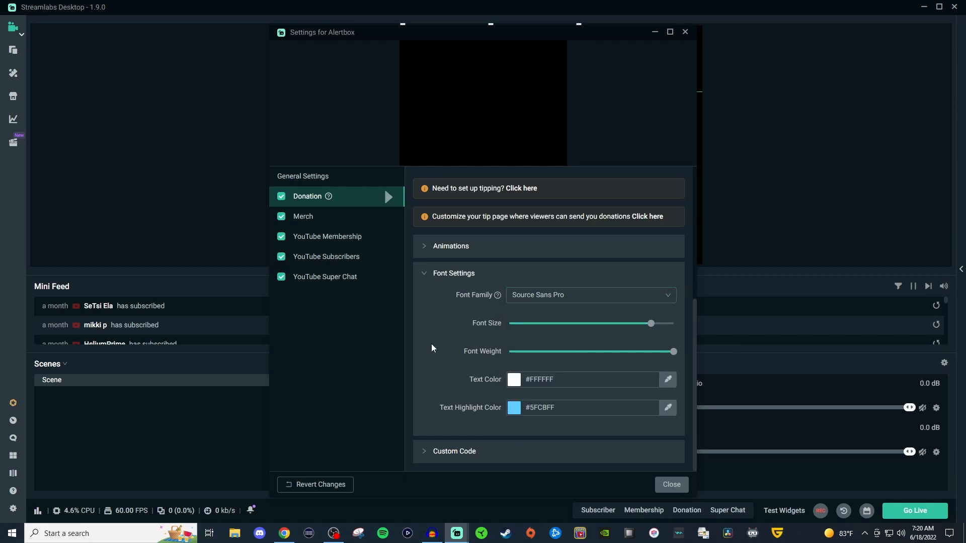
mouse_move(430, 385)
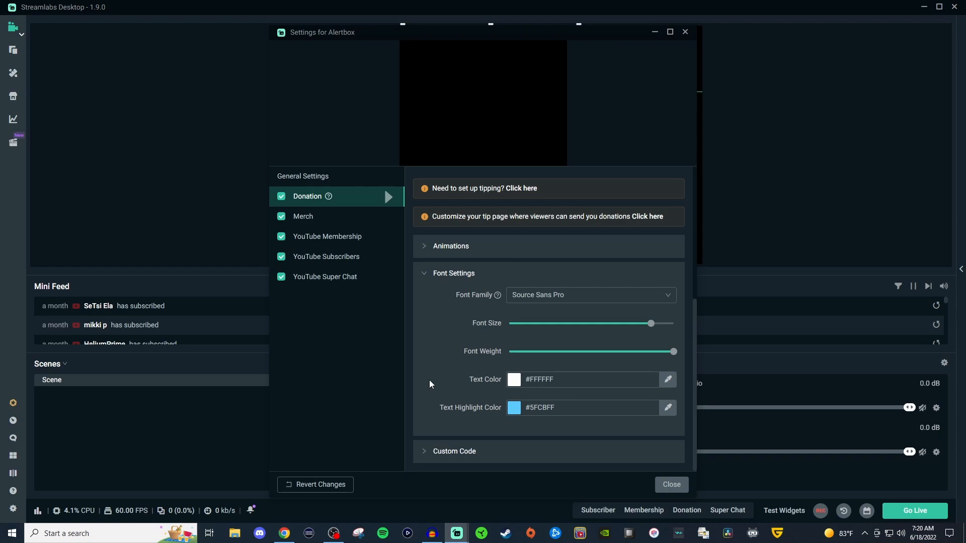
mouse_move(432, 383)
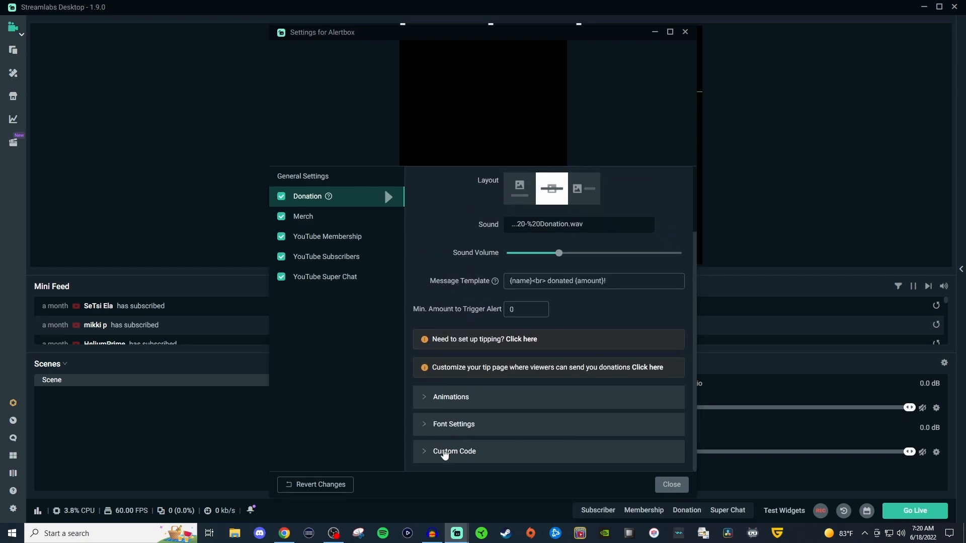
click(454, 451)
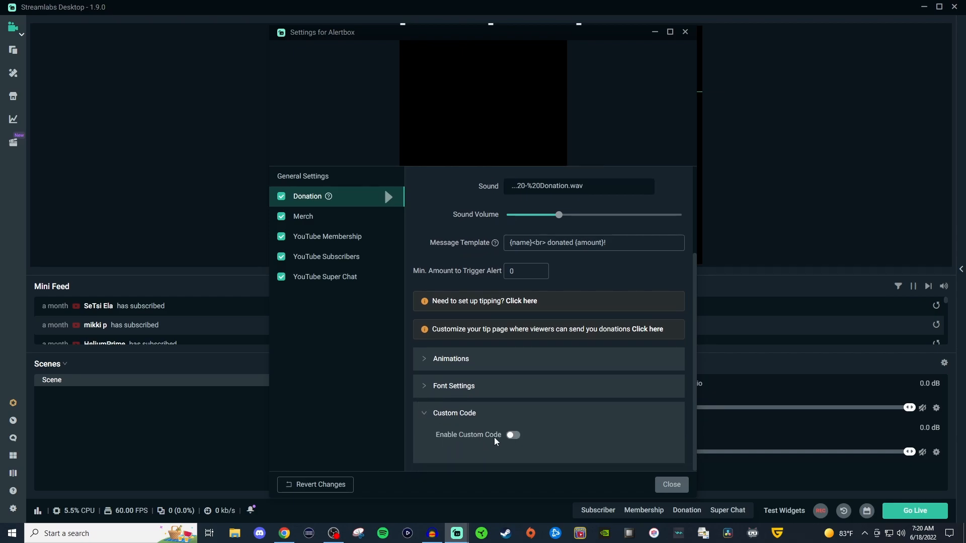
mouse_move(493, 438)
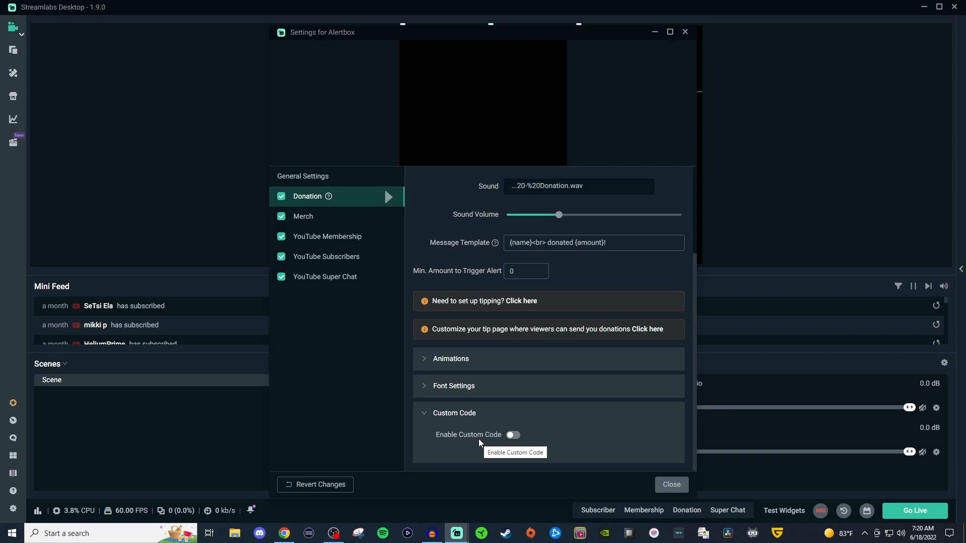
scroll(up, 3)
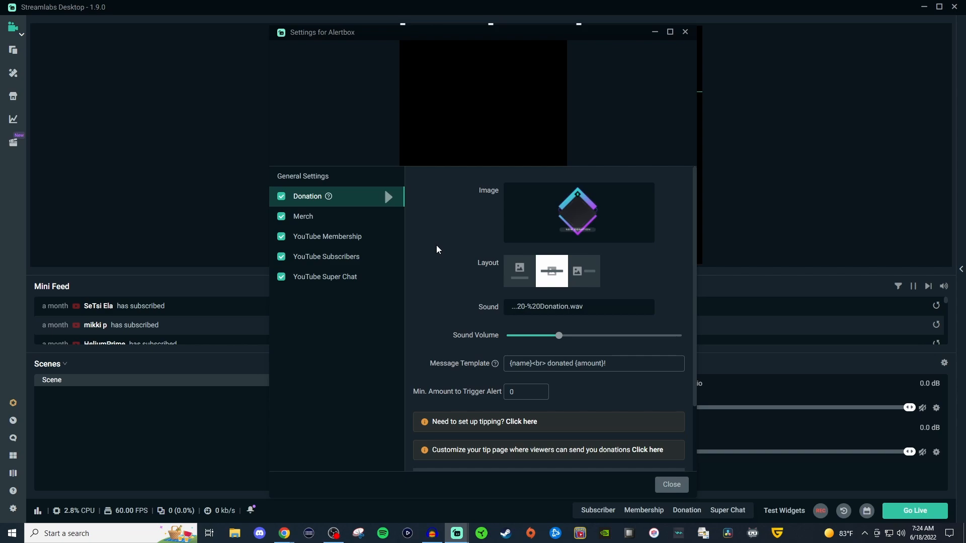
mouse_move(656, 100)
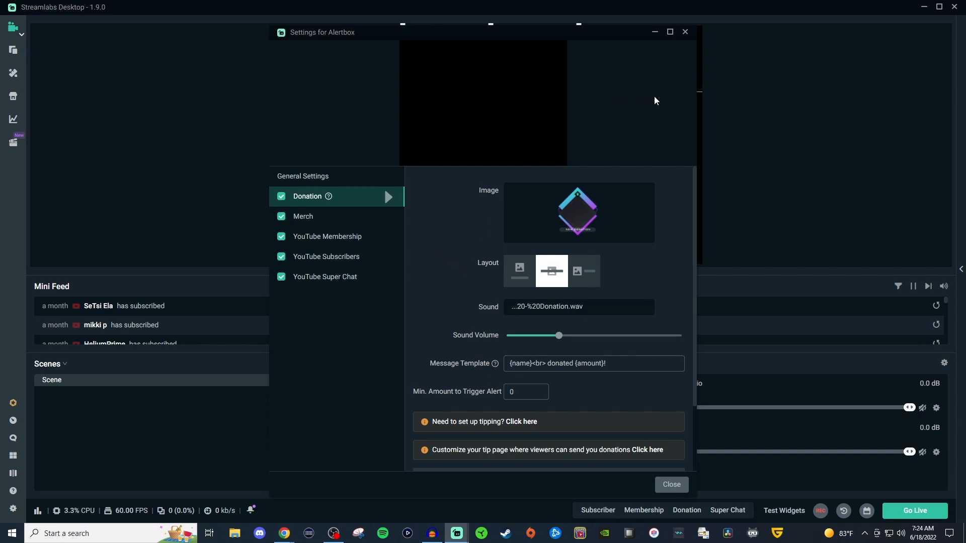
Close the Alertbox settings and play test subscriber and donation alerts, previewing 'John donated $83!'.
click(671, 484)
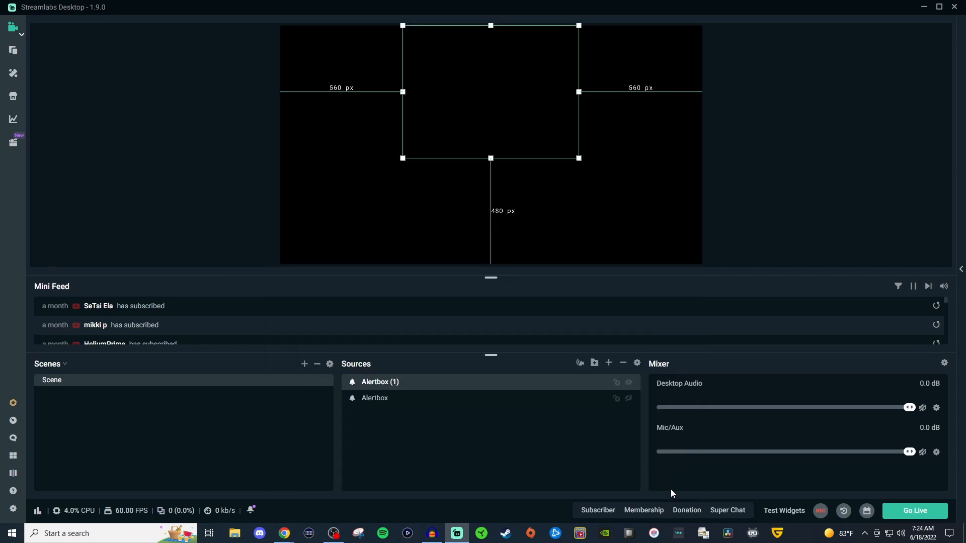
mouse_move(783, 511)
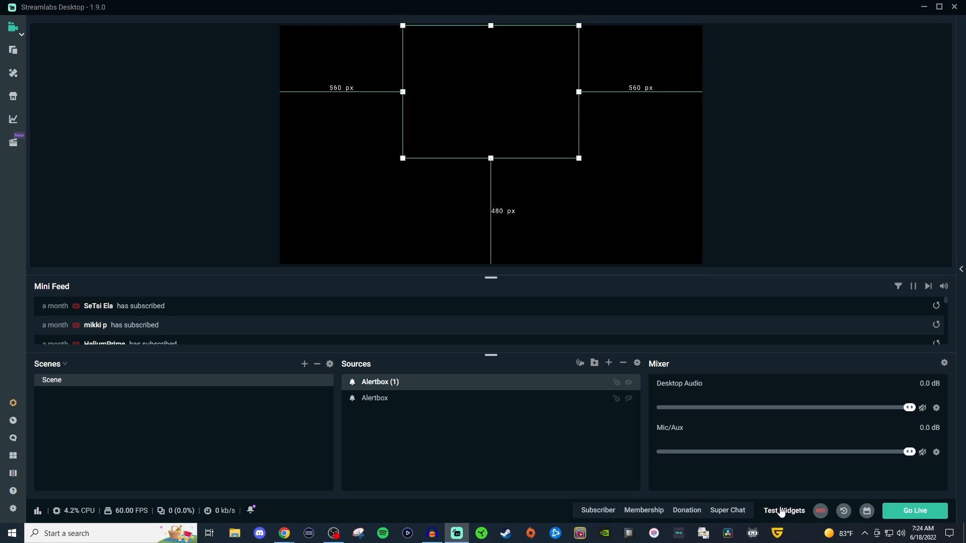
mouse_move(783, 515)
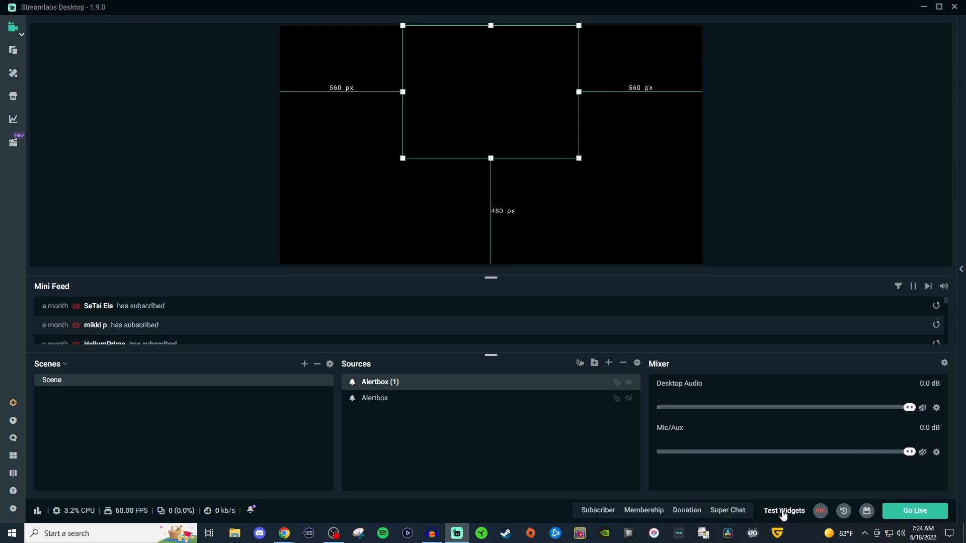
mouse_move(597, 510)
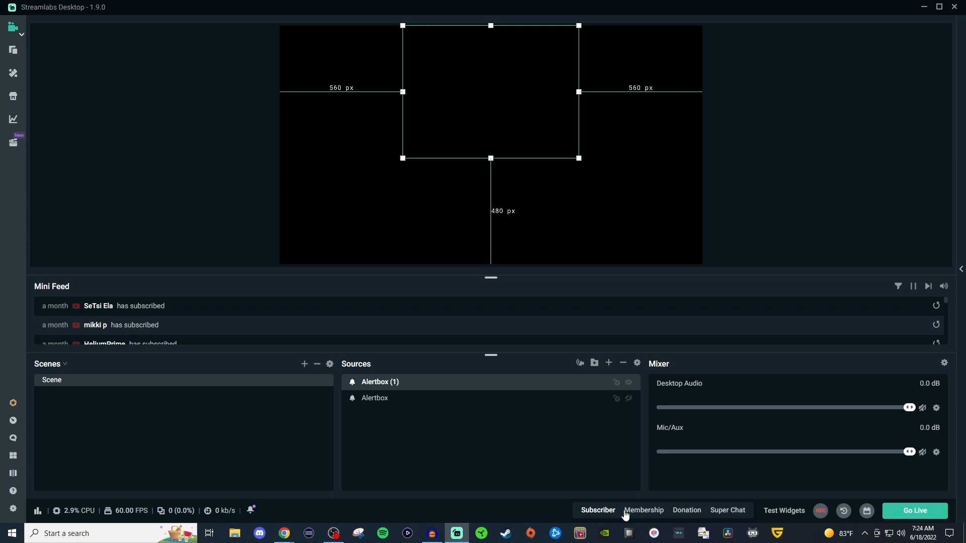
click(596, 510)
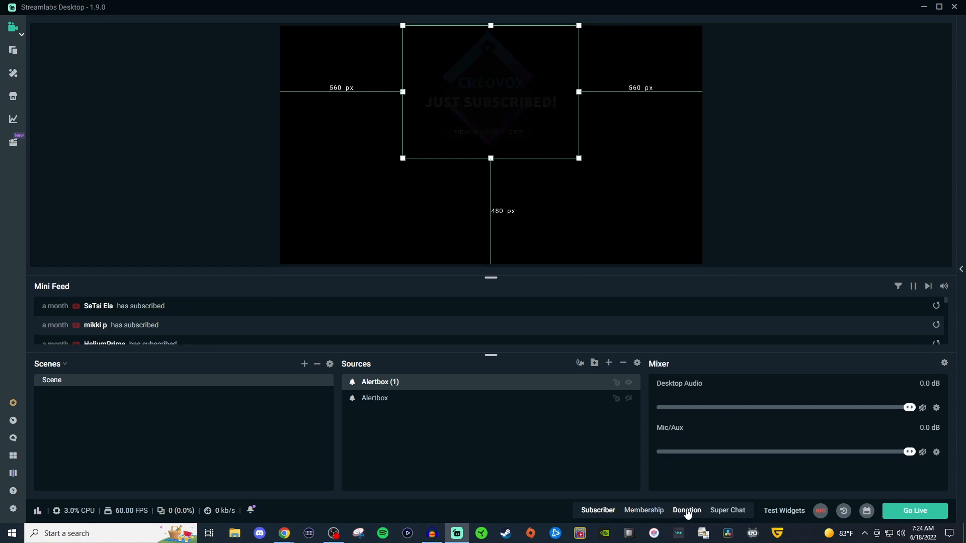
click(685, 510)
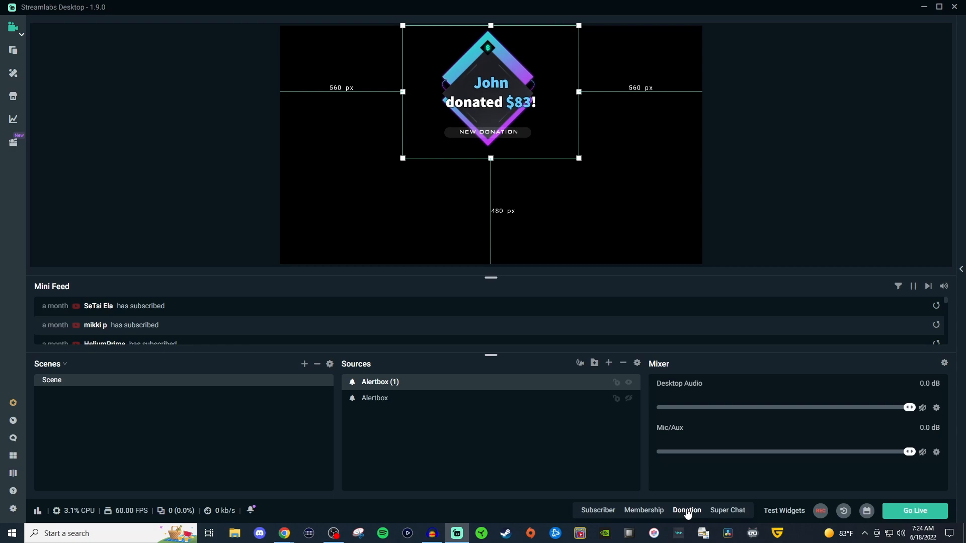
mouse_move(514, 447)
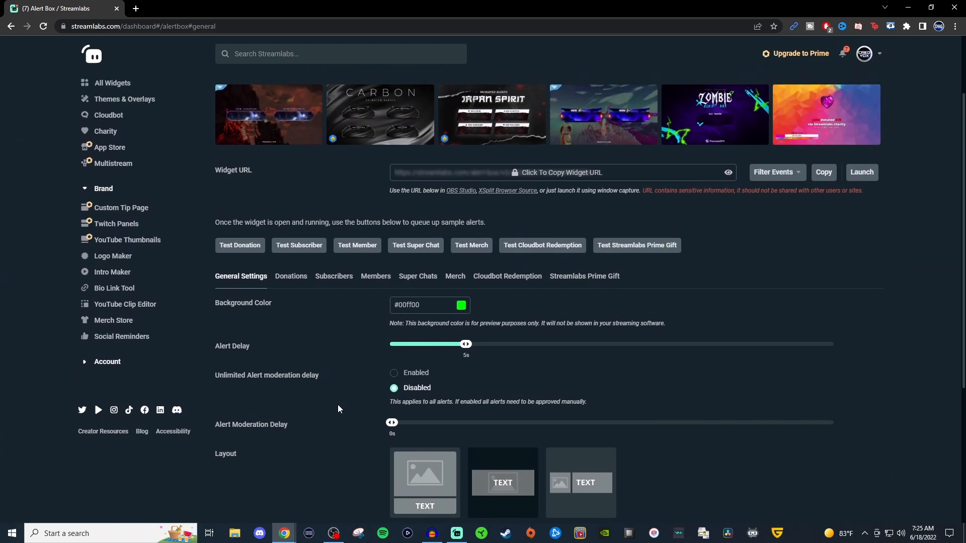
mouse_move(187, 262)
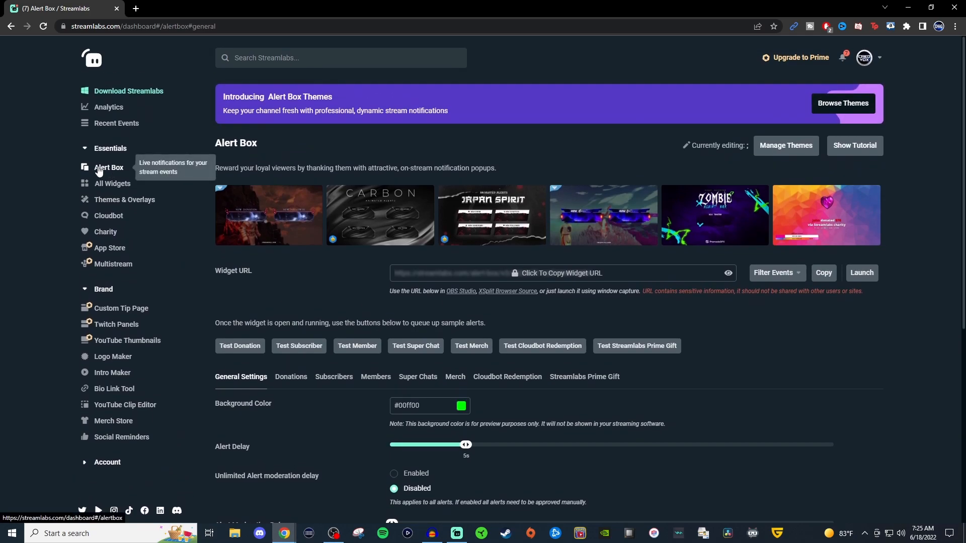
mouse_move(290, 397)
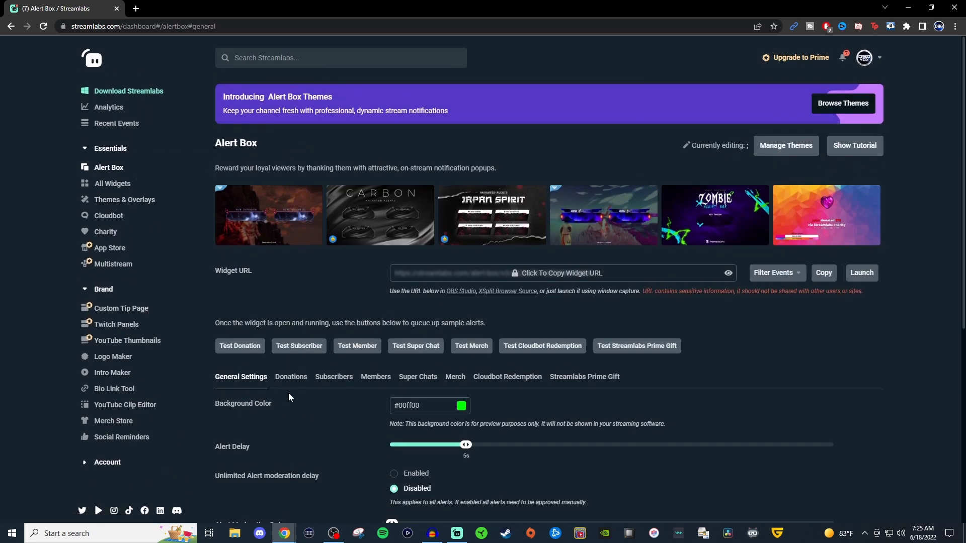
mouse_move(358, 421)
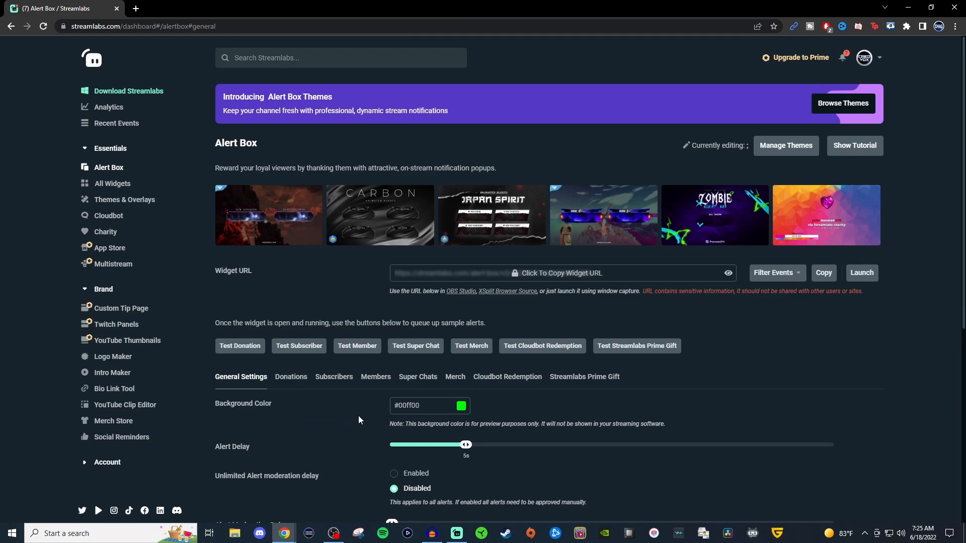
Scroll the web dashboard's Alert Box General Settings down to the profanity filter options.
scroll(down, 3)
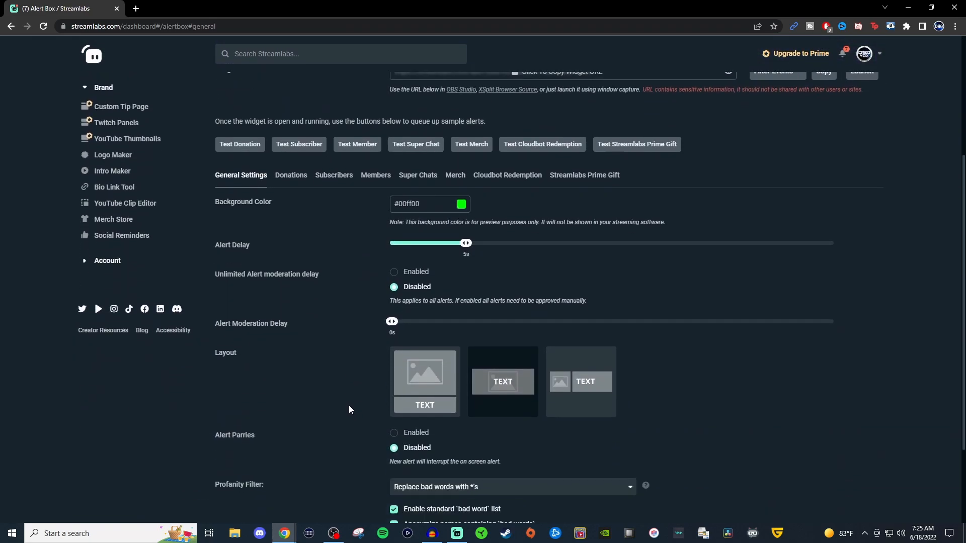
scroll(down, 3)
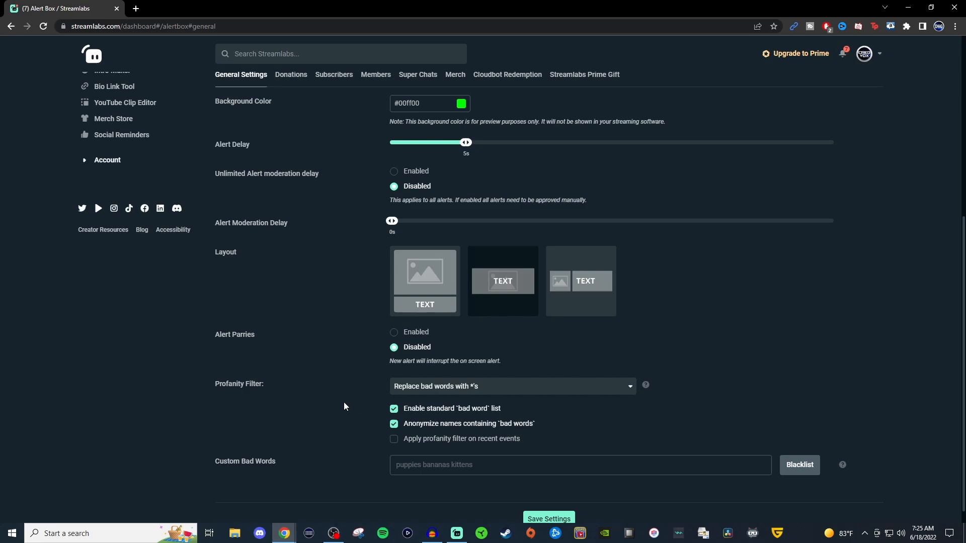
mouse_move(321, 302)
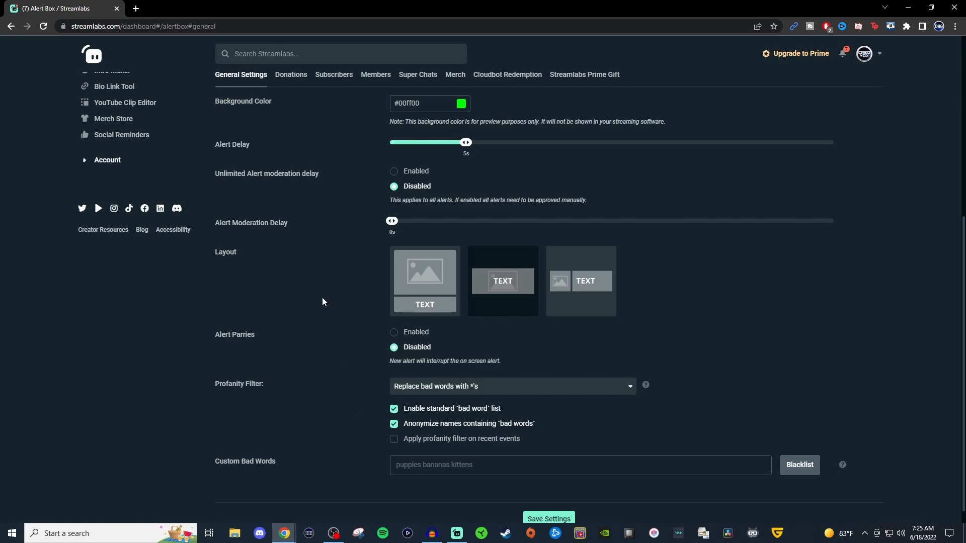
mouse_move(337, 294)
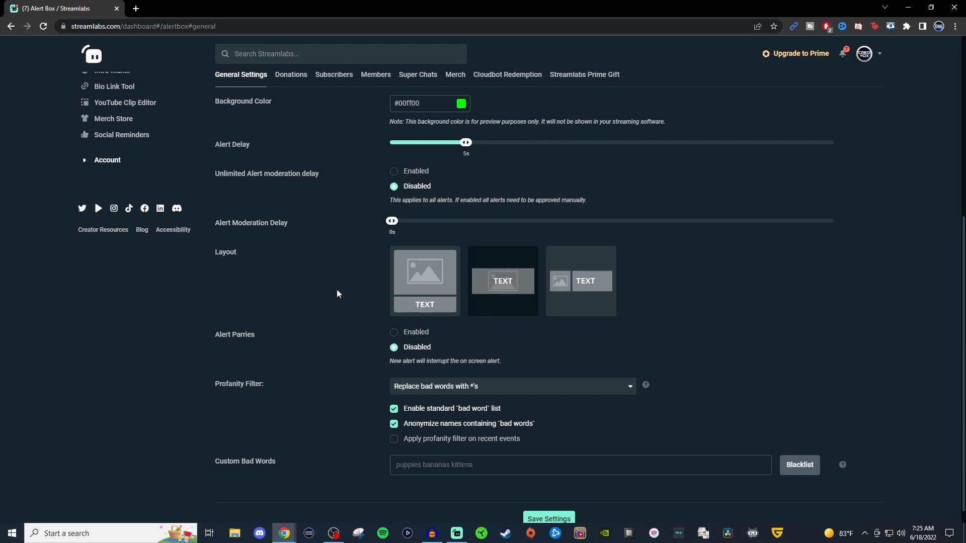
mouse_move(347, 473)
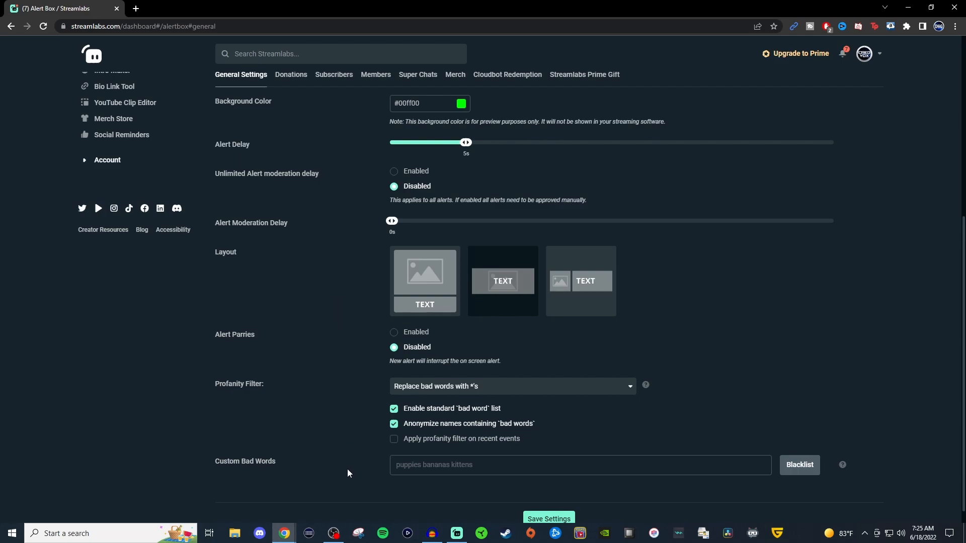
mouse_move(348, 395)
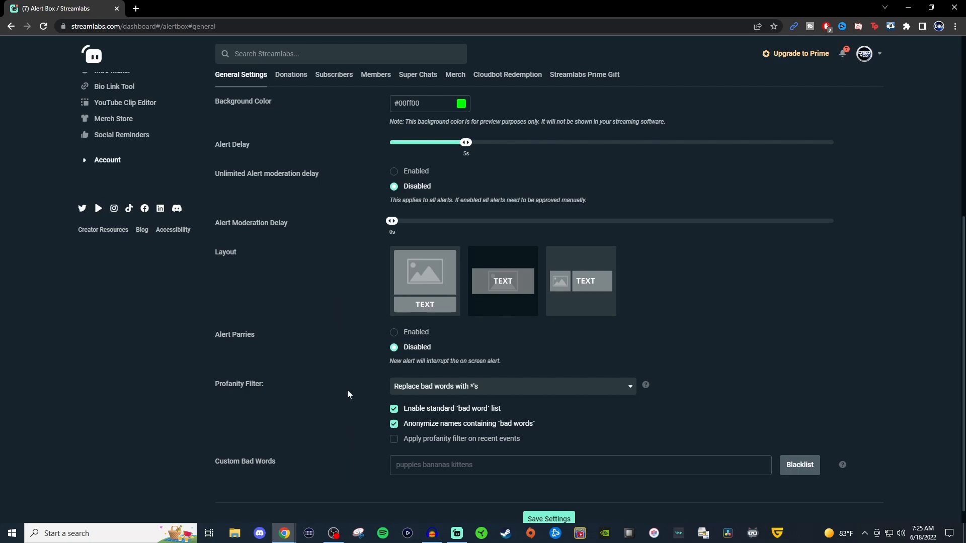
Switch to the Donations tab and scroll through its options down to image and sound.
click(291, 73)
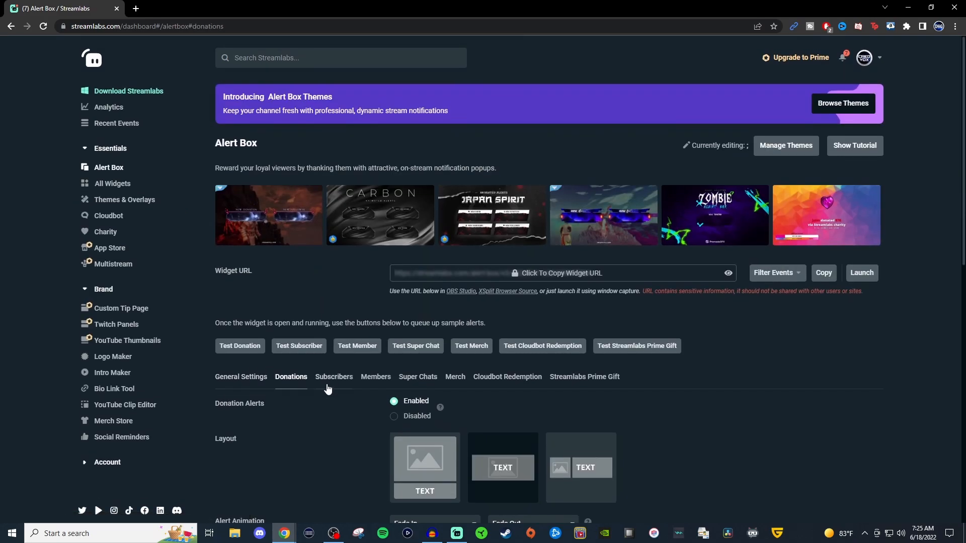
scroll(down, 3)
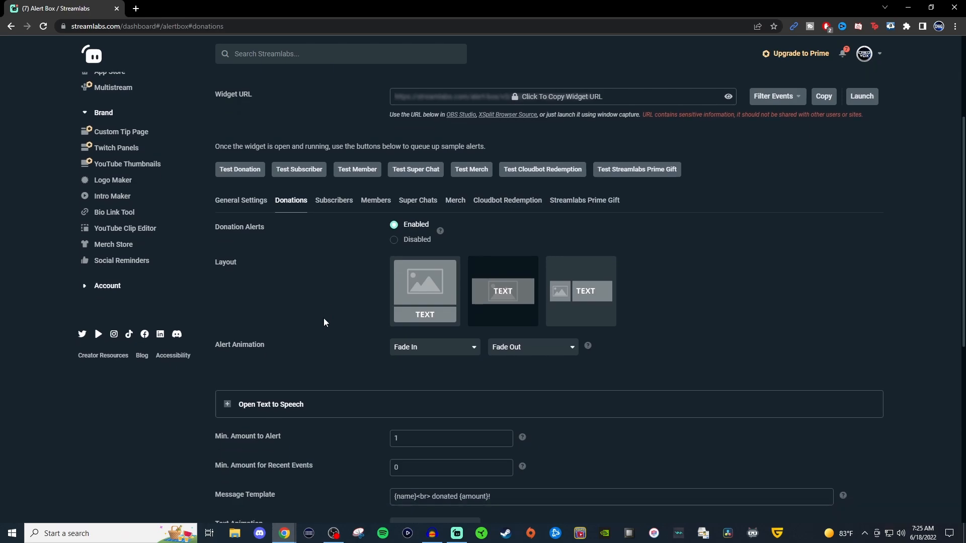
scroll(down, 3)
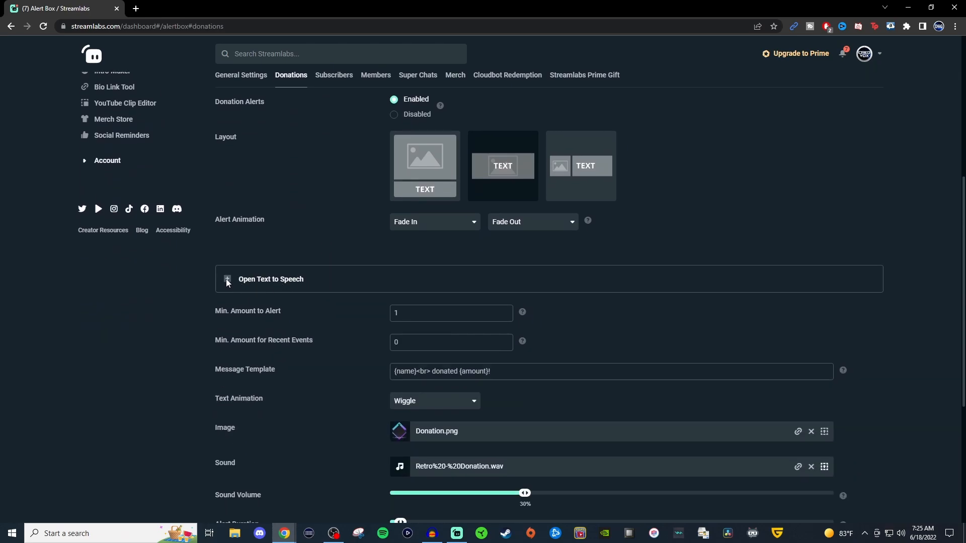
click(226, 279)
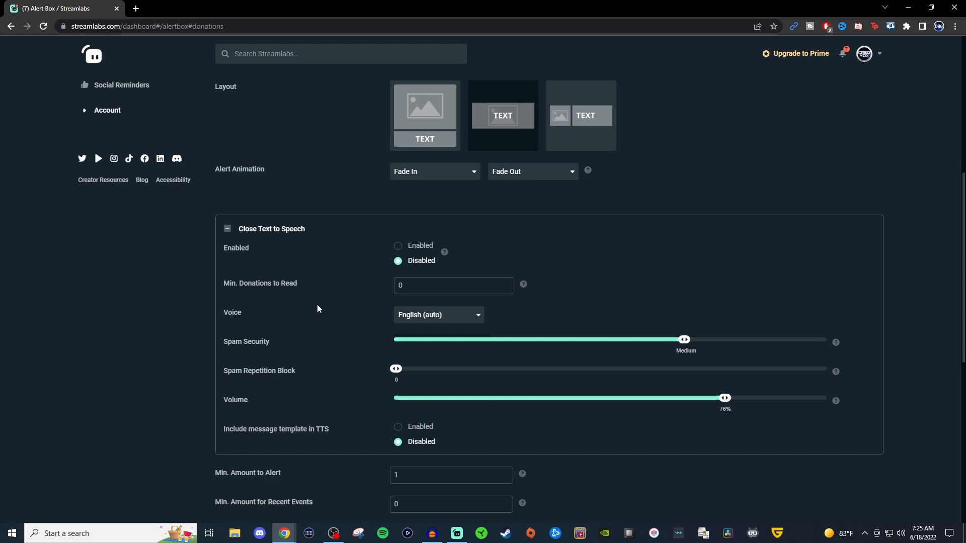
mouse_move(292, 247)
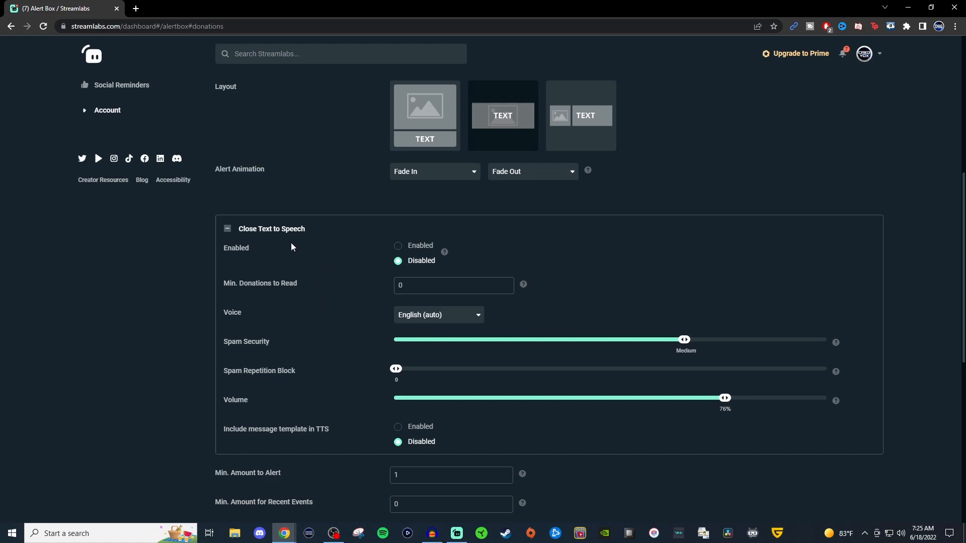
mouse_move(304, 255)
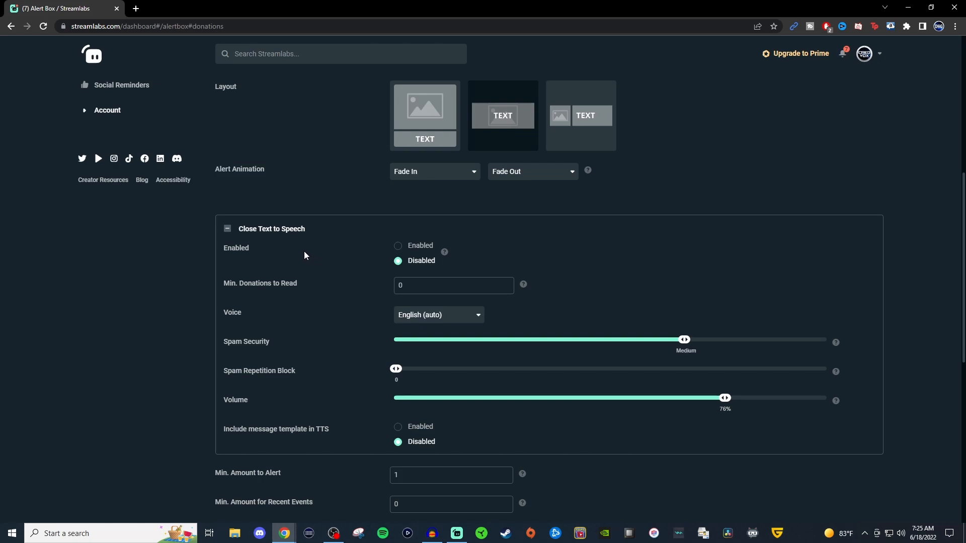
mouse_move(315, 292)
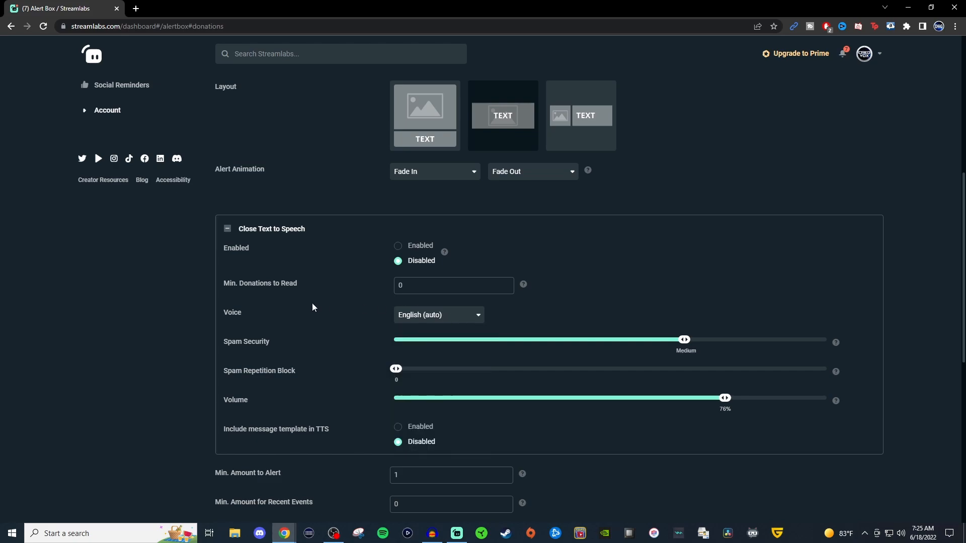
mouse_move(337, 331)
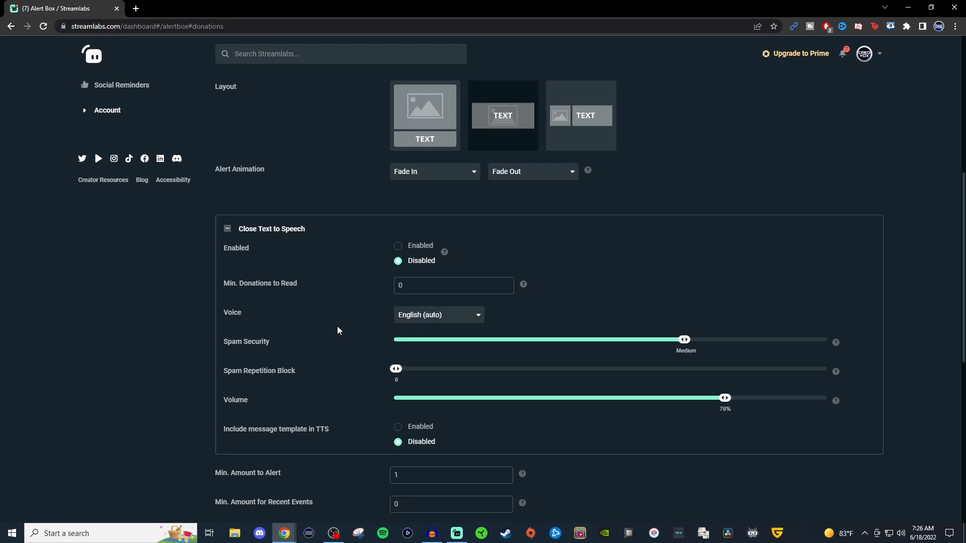
mouse_move(335, 351)
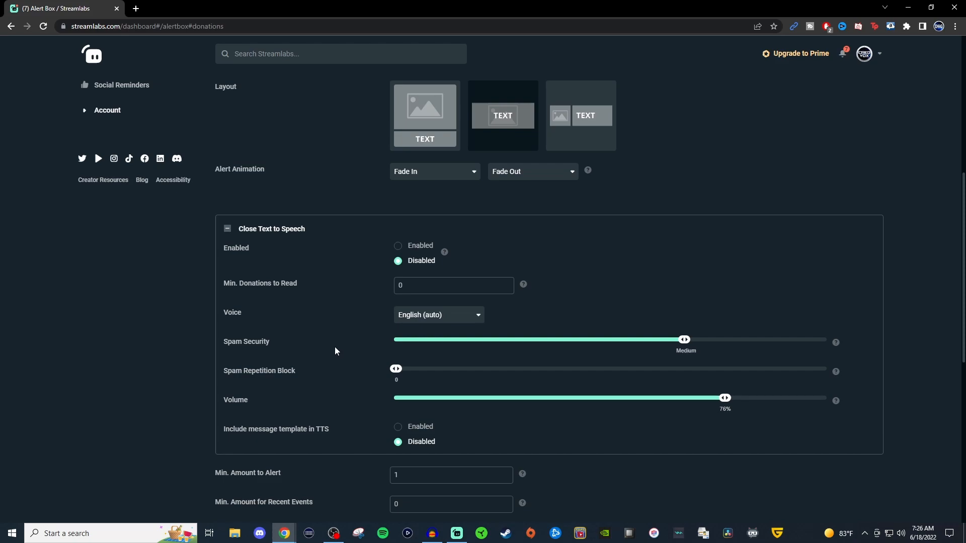
mouse_move(325, 372)
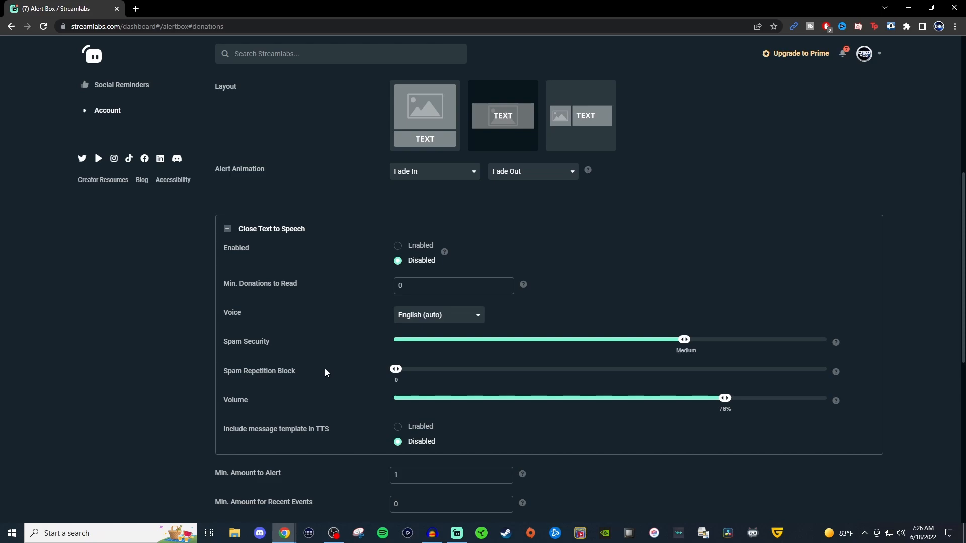
scroll(down, 3)
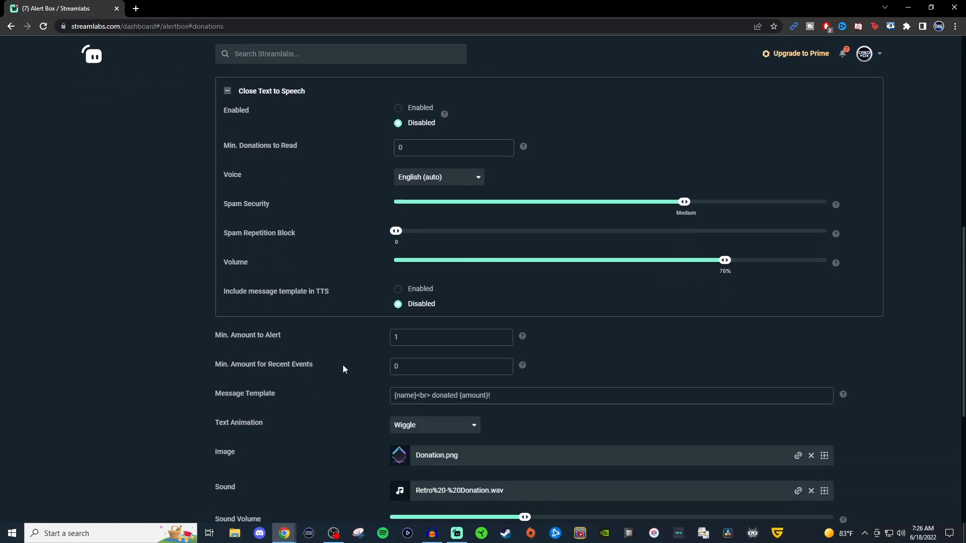
scroll(down, 3)
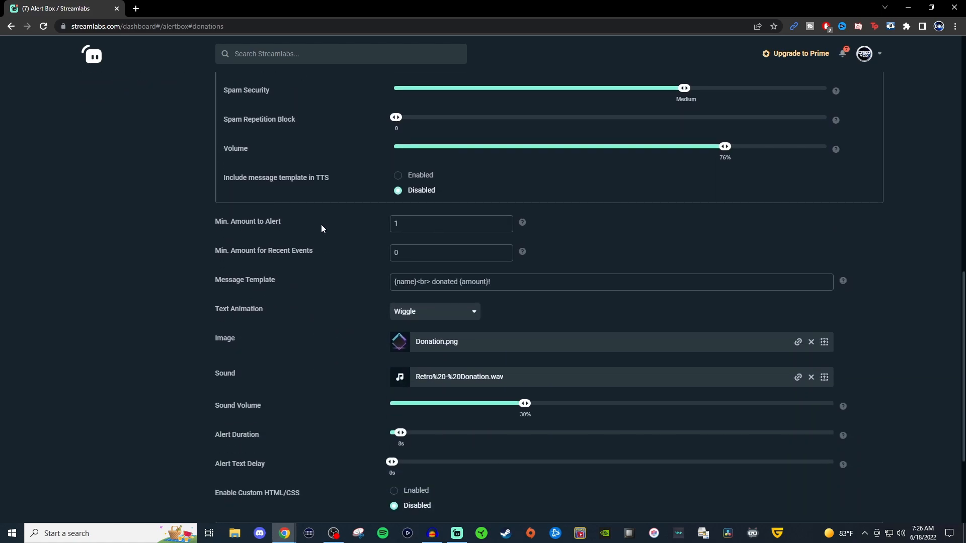
mouse_move(314, 225)
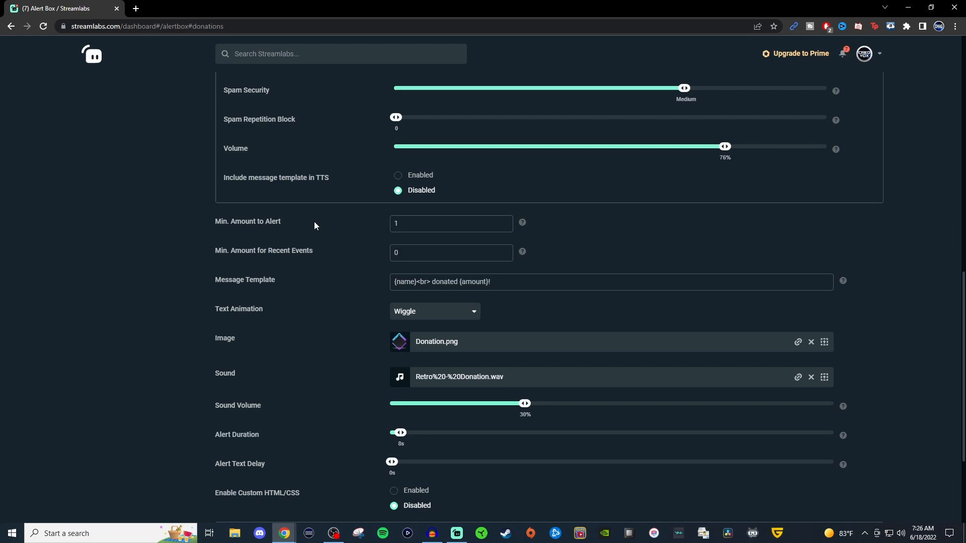
mouse_move(322, 235)
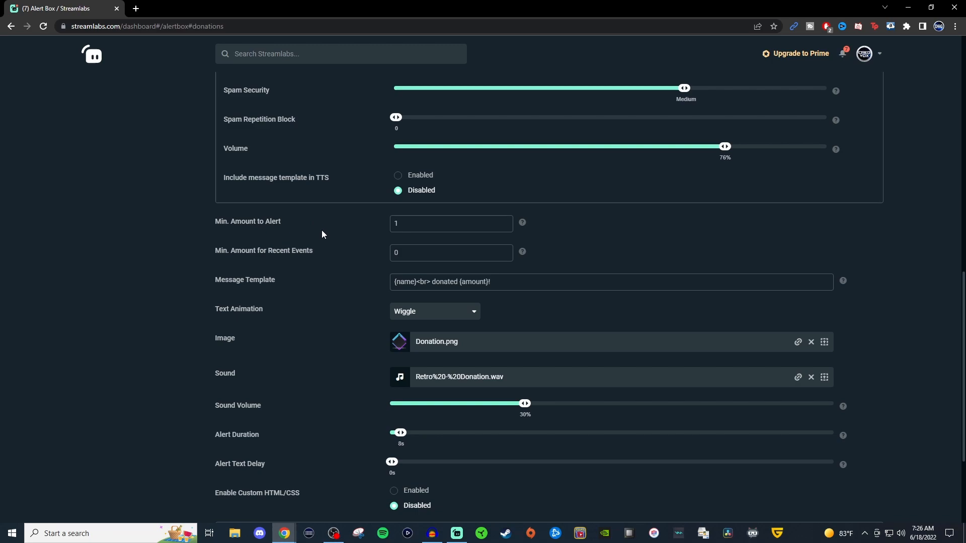
mouse_move(331, 254)
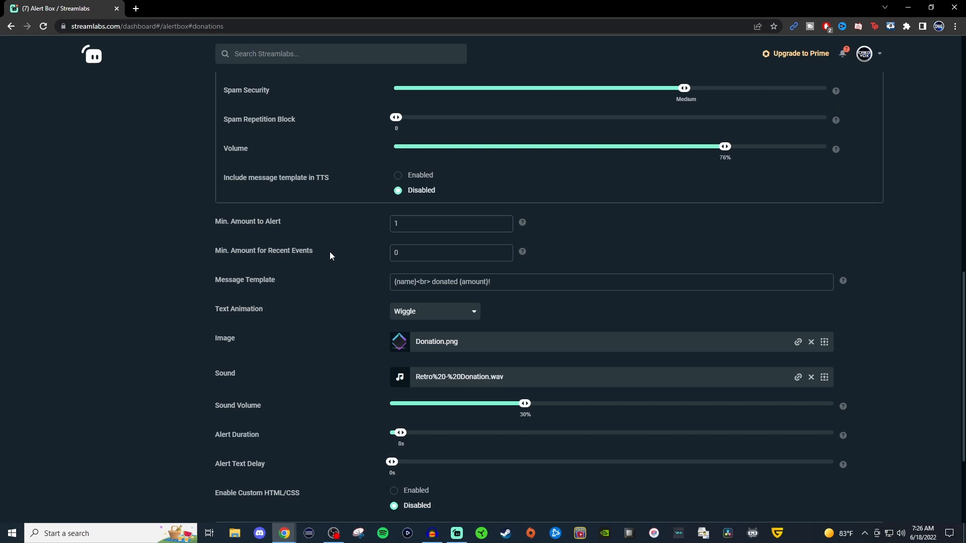
mouse_move(326, 315)
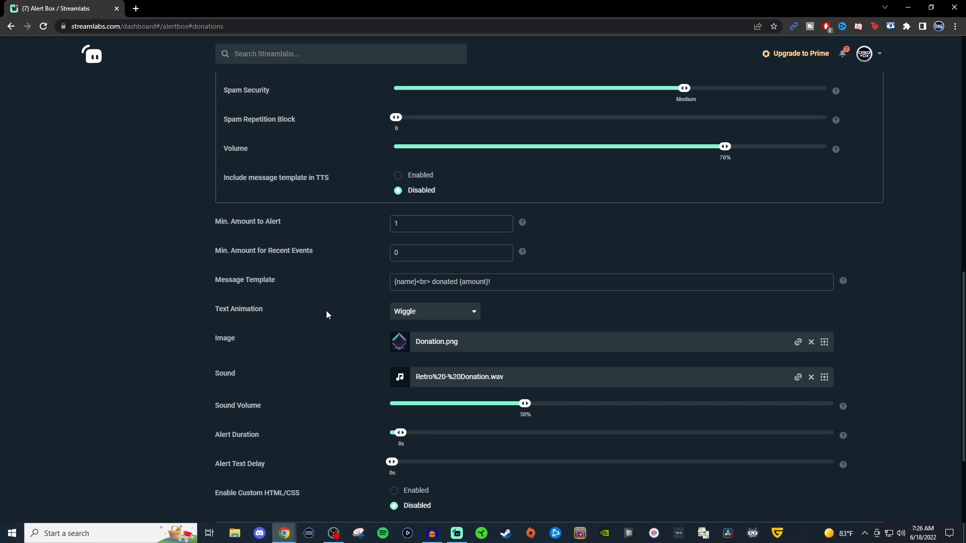
mouse_move(342, 401)
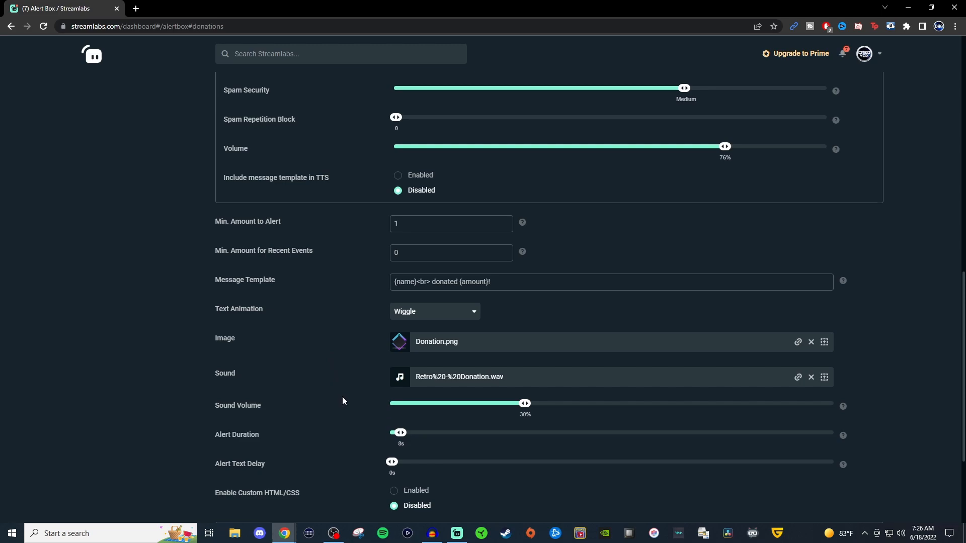
scroll(down, 3)
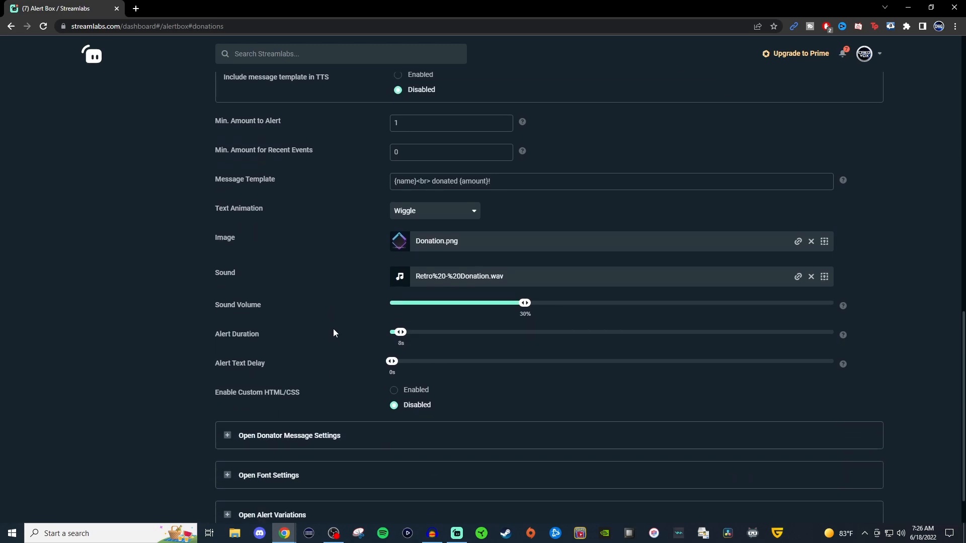
scroll(down, 3)
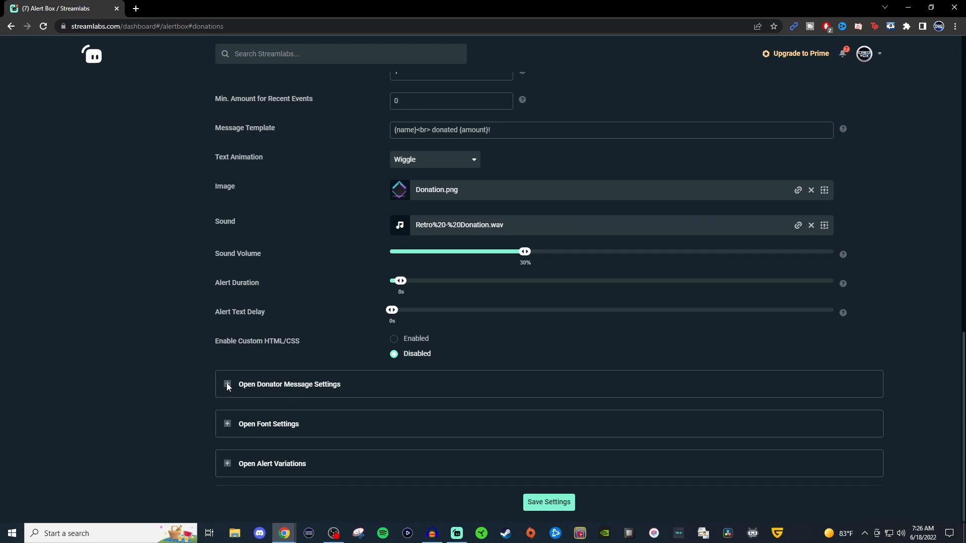
Expand the Donator Message, Font and Alert Variations sections showing three donation-size variations.
click(228, 383)
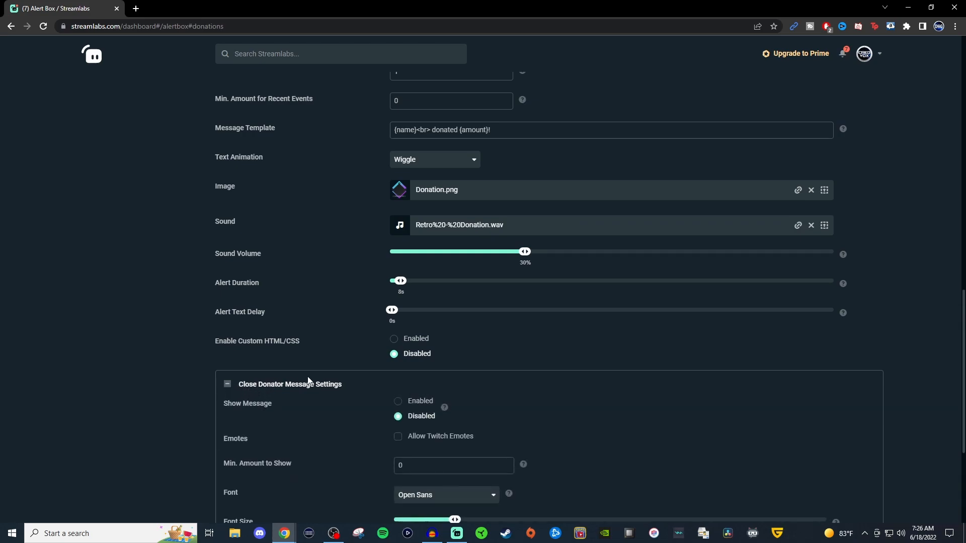
scroll(down, 3)
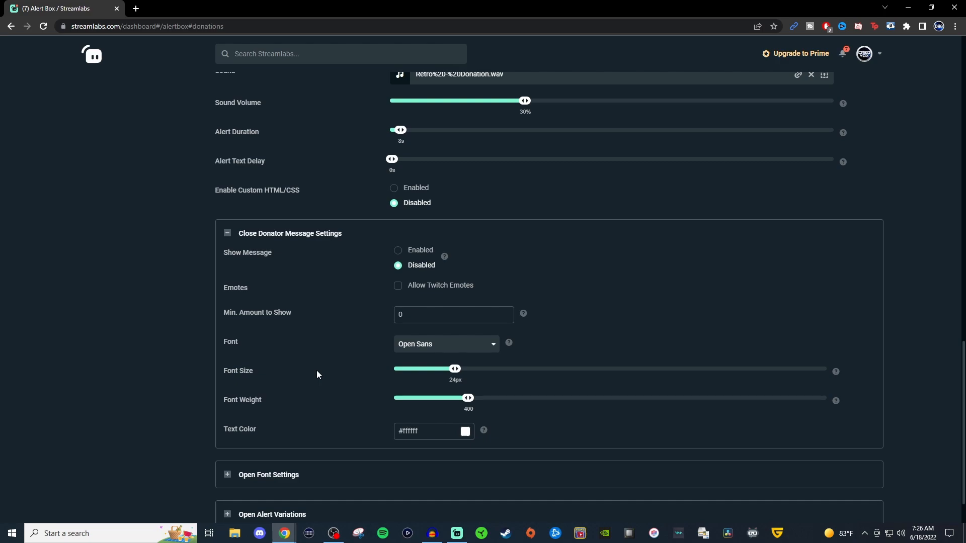
scroll(down, 3)
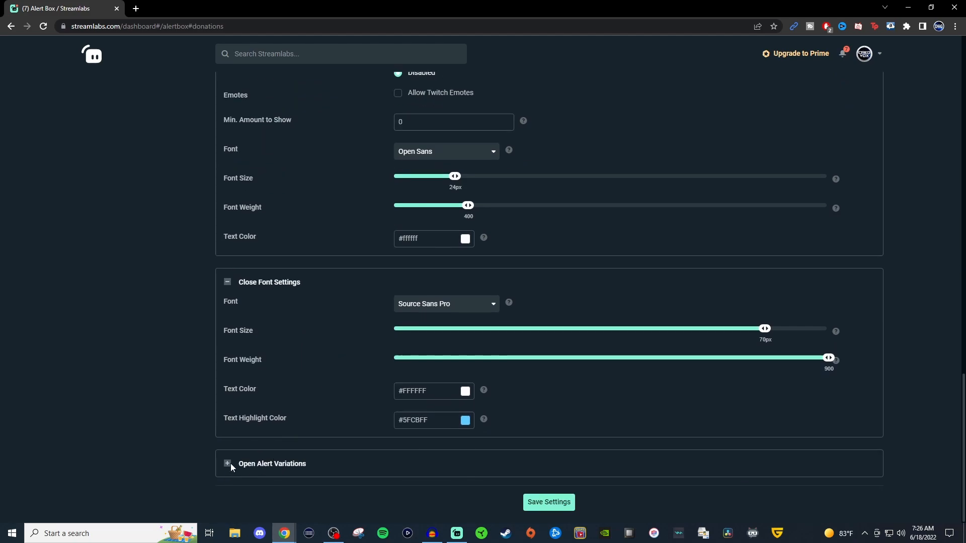
click(228, 464)
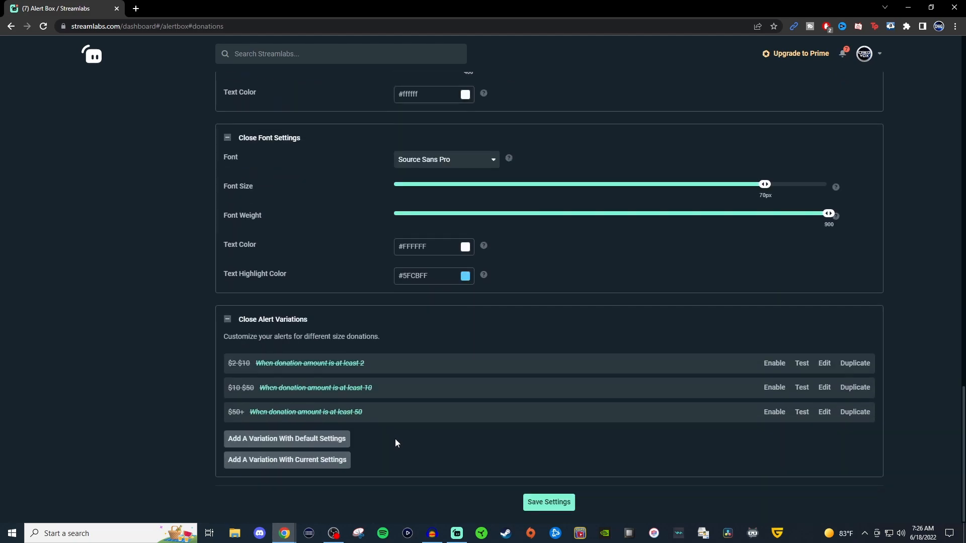
mouse_move(431, 459)
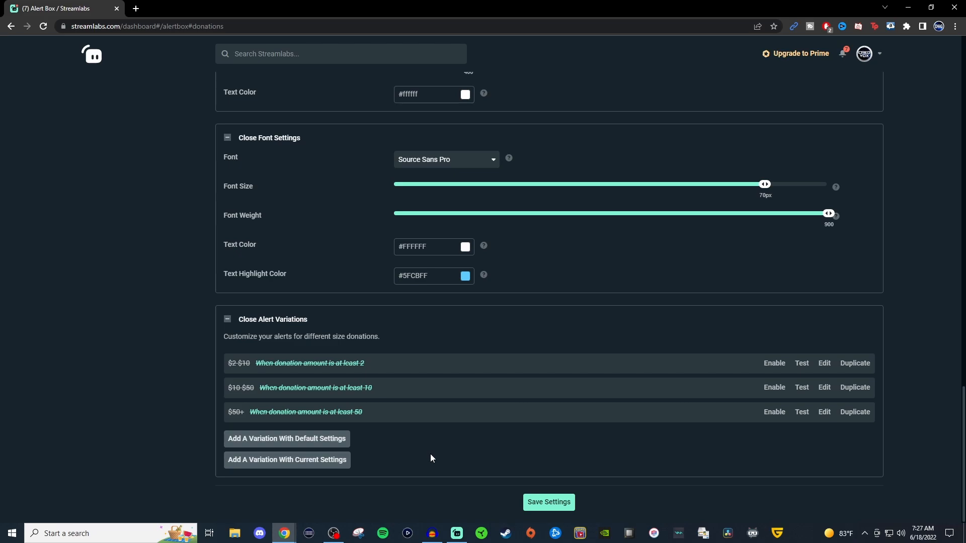
mouse_move(440, 462)
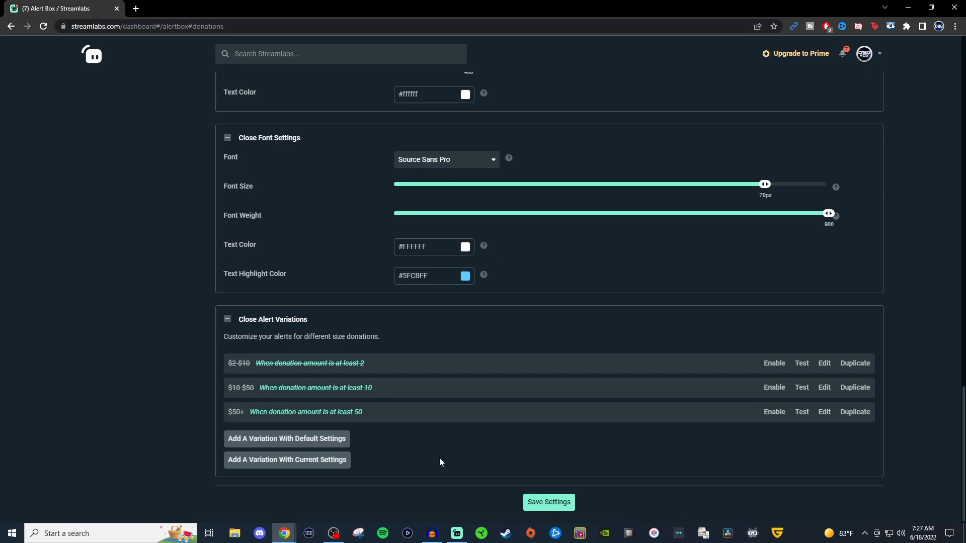
Copy the Alert Box widget URL, confirming the warning, and return to Streamlabs Desktop.
scroll(up, 3)
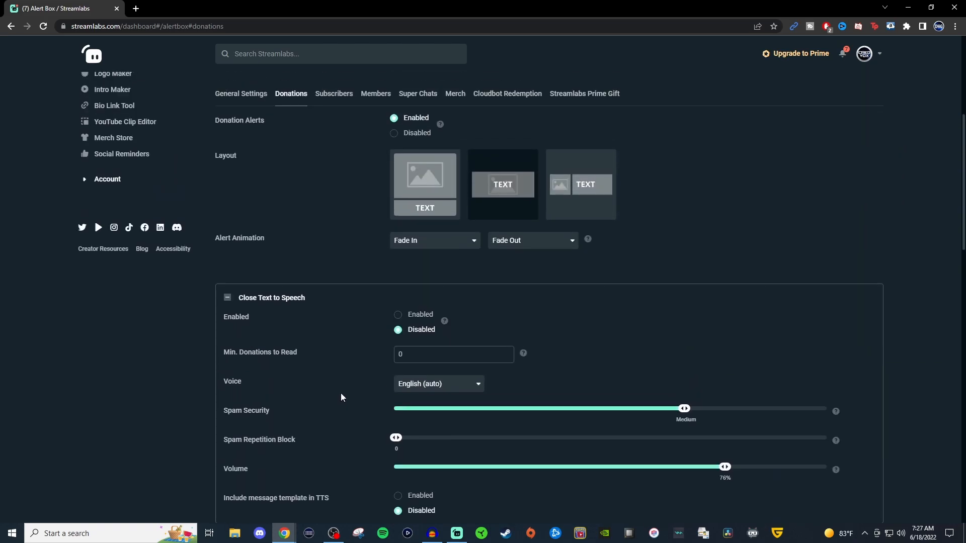
scroll(up, 3)
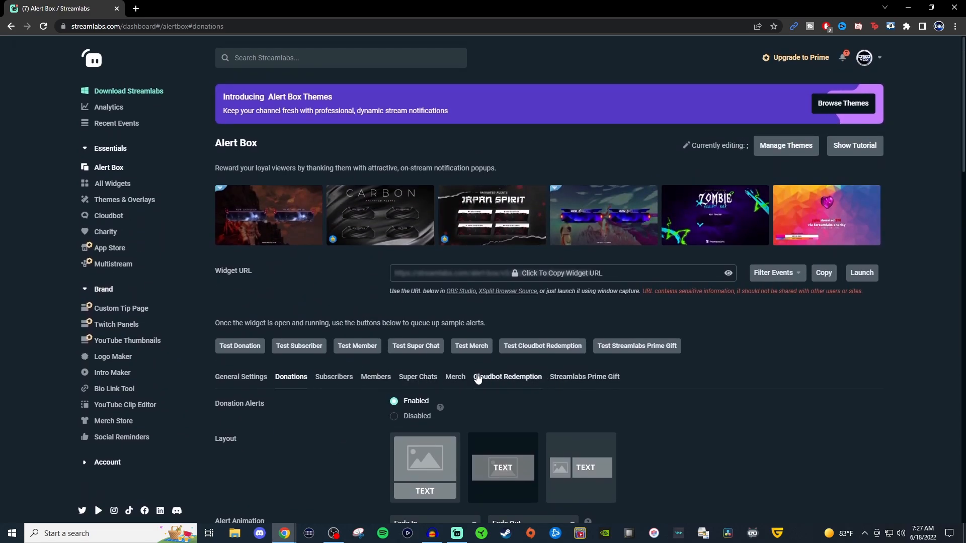
mouse_move(317, 412)
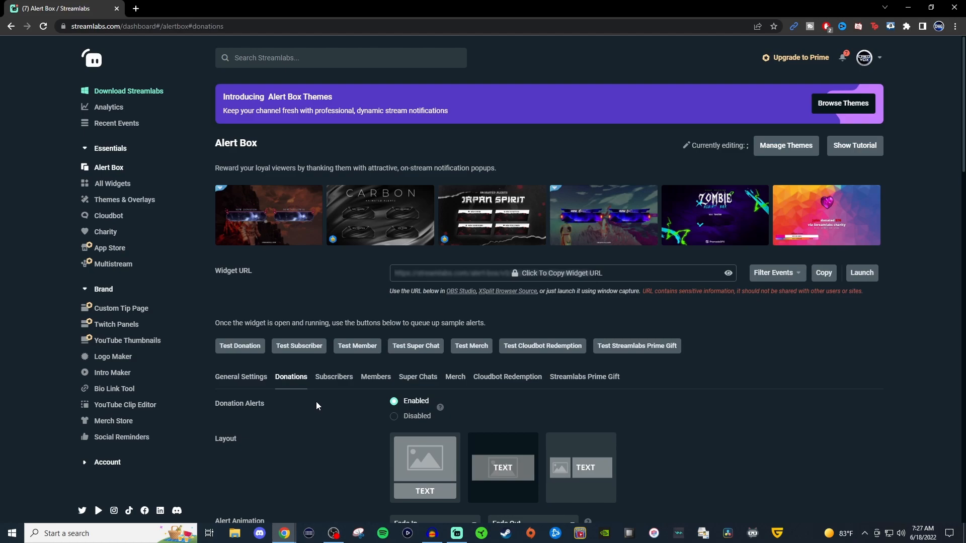
mouse_move(337, 409)
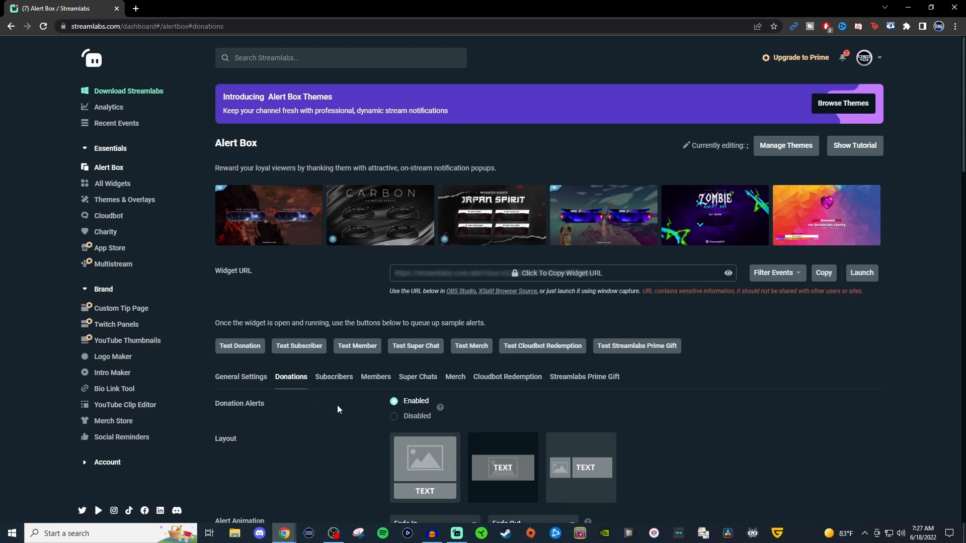
mouse_move(568, 291)
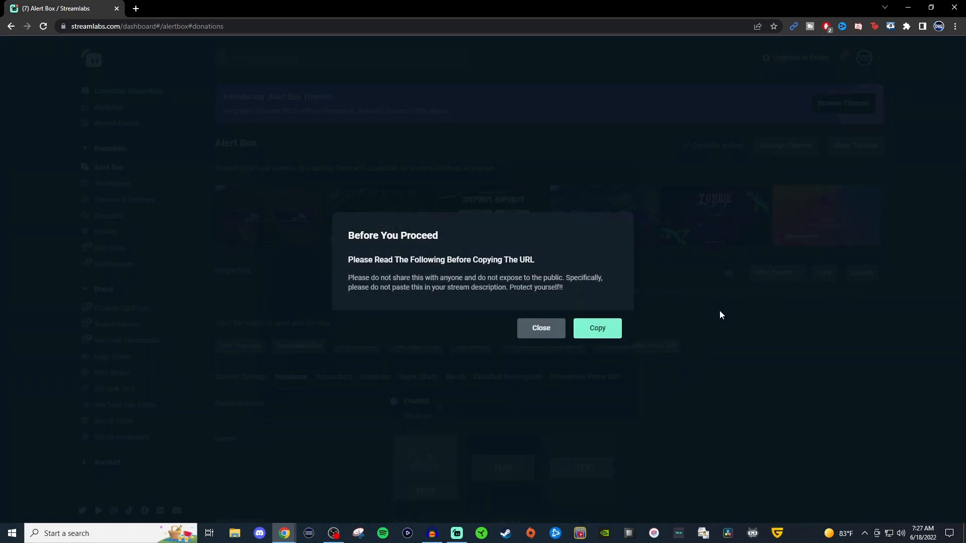
click(597, 328)
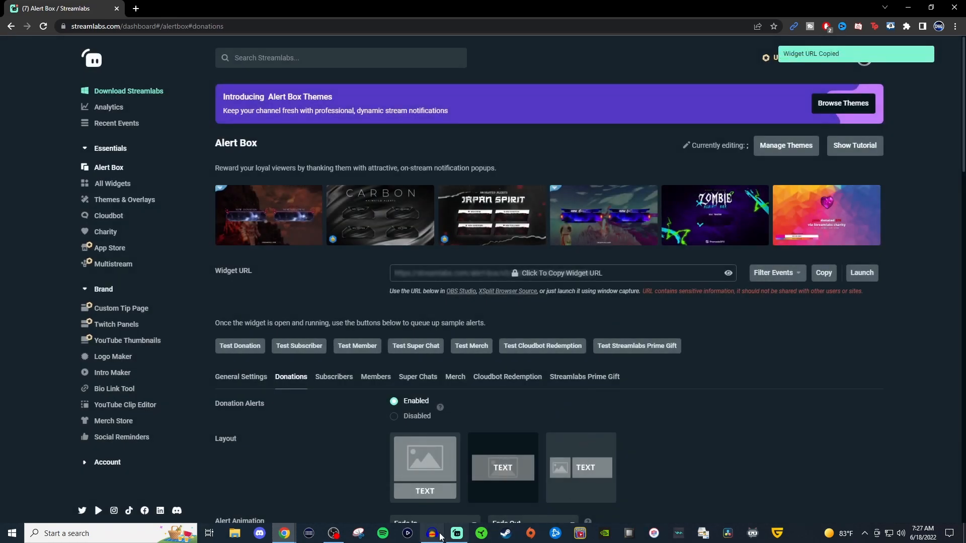
click(456, 534)
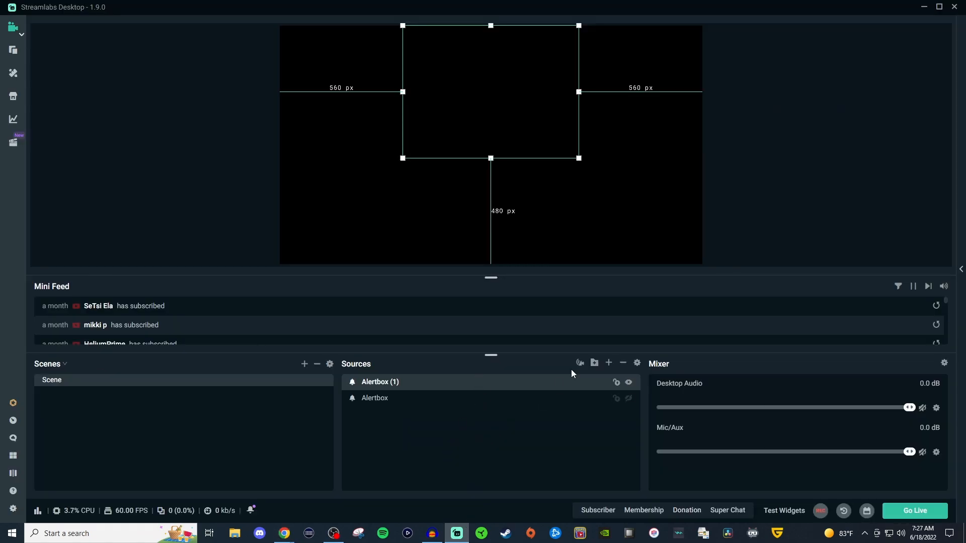
Add a Browser Source named 'Browser Source' loading the copied widget URL at 800×600.
click(608, 363)
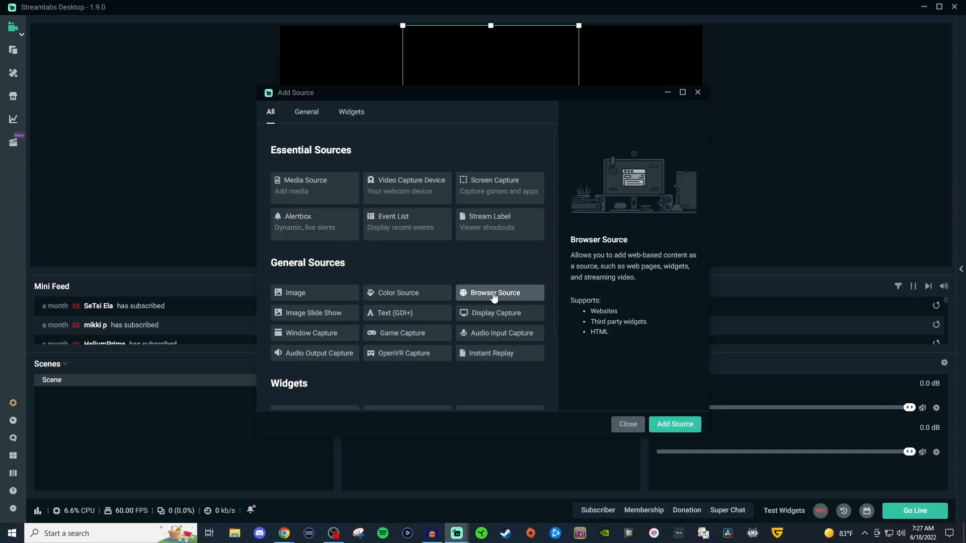
click(674, 423)
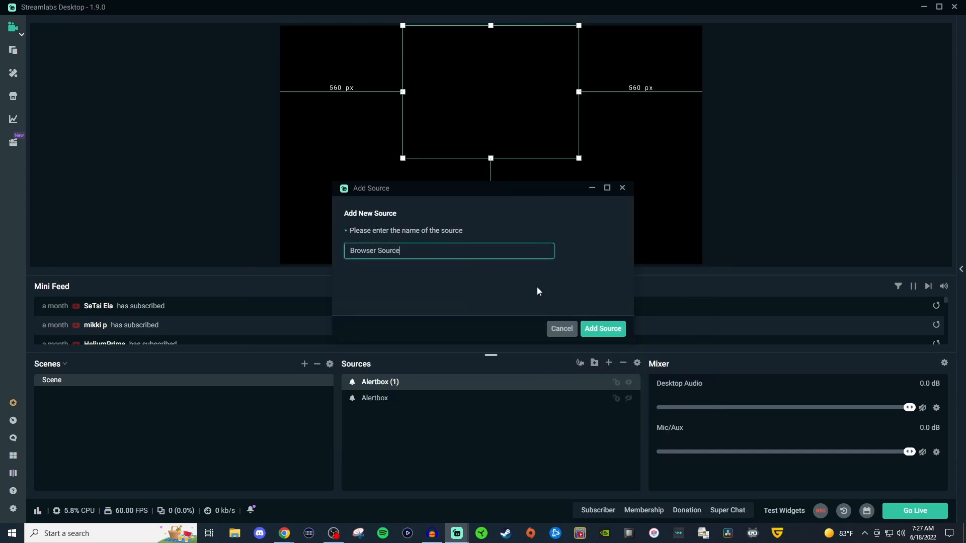
click(602, 328)
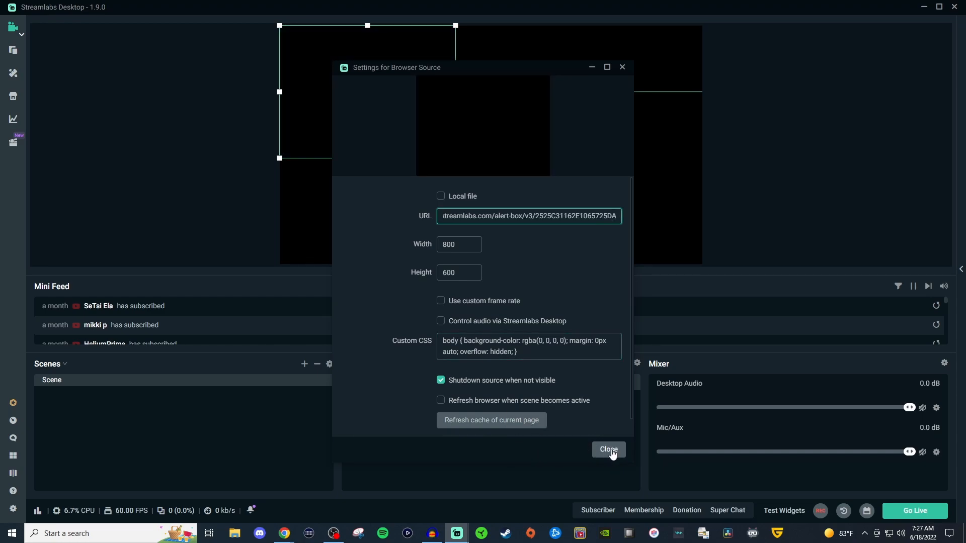
click(607, 449)
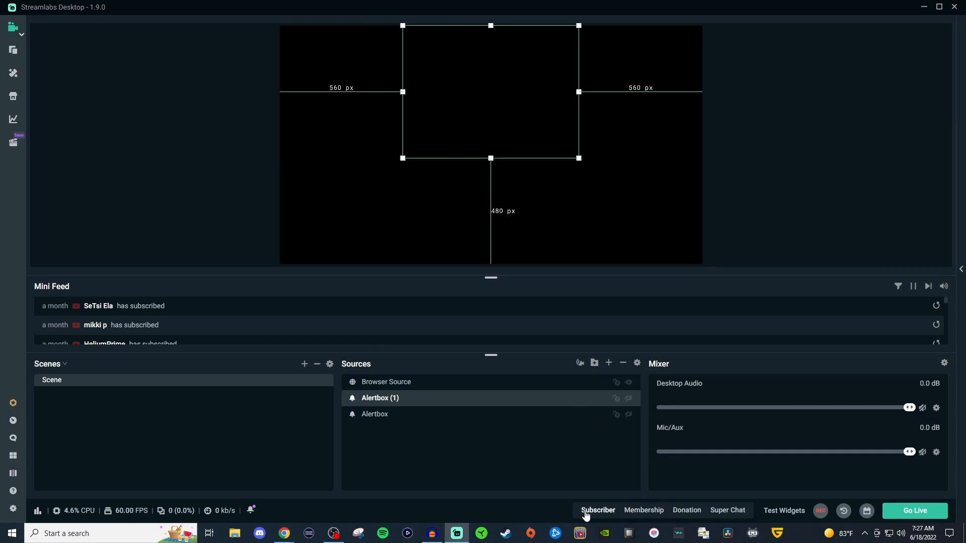
Fire a test Subscriber alert and bring up the Alertbox (1) source's donation settings.
click(597, 510)
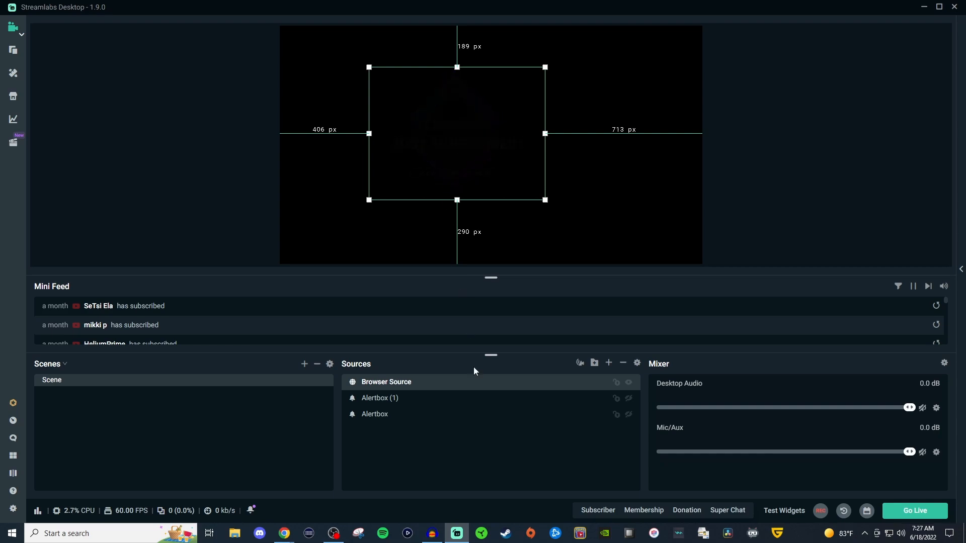
mouse_move(525, 450)
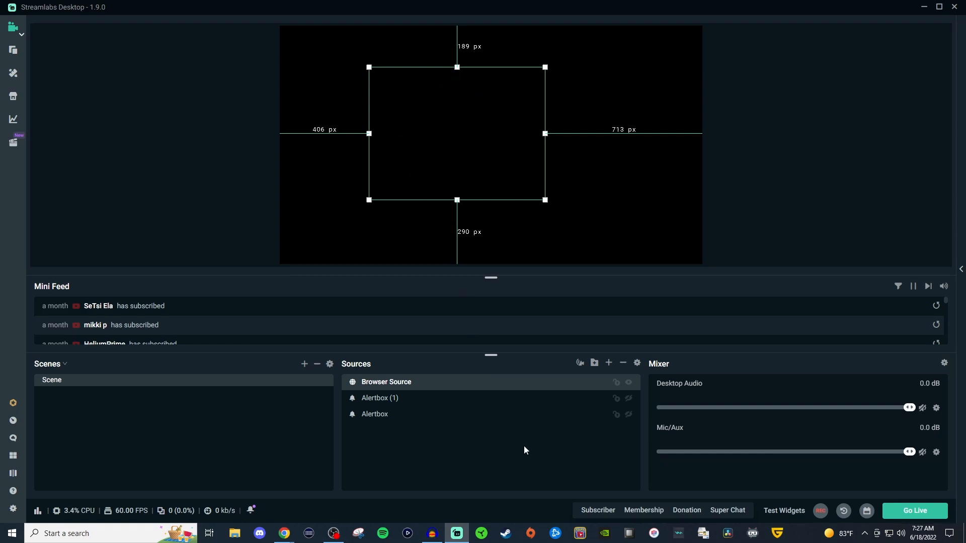
mouse_move(414, 418)
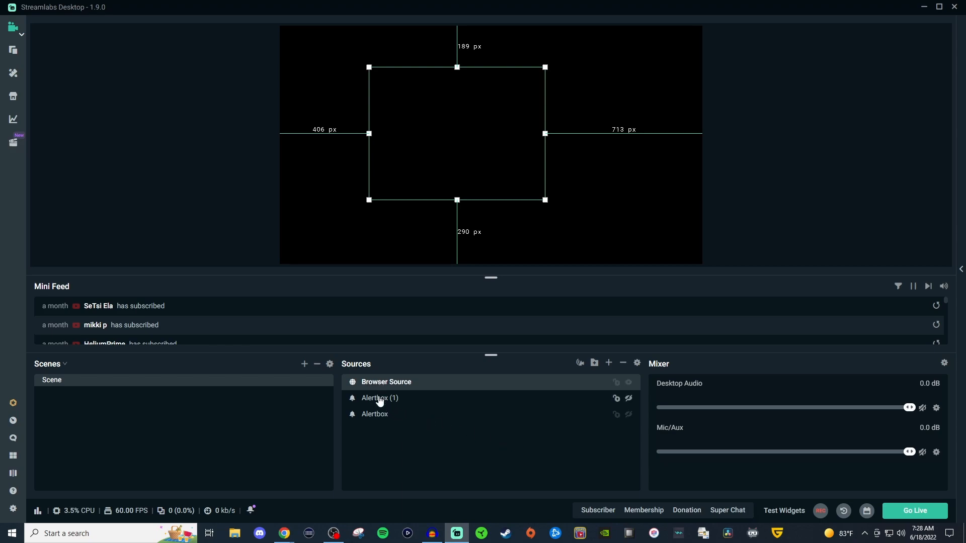
click(386, 383)
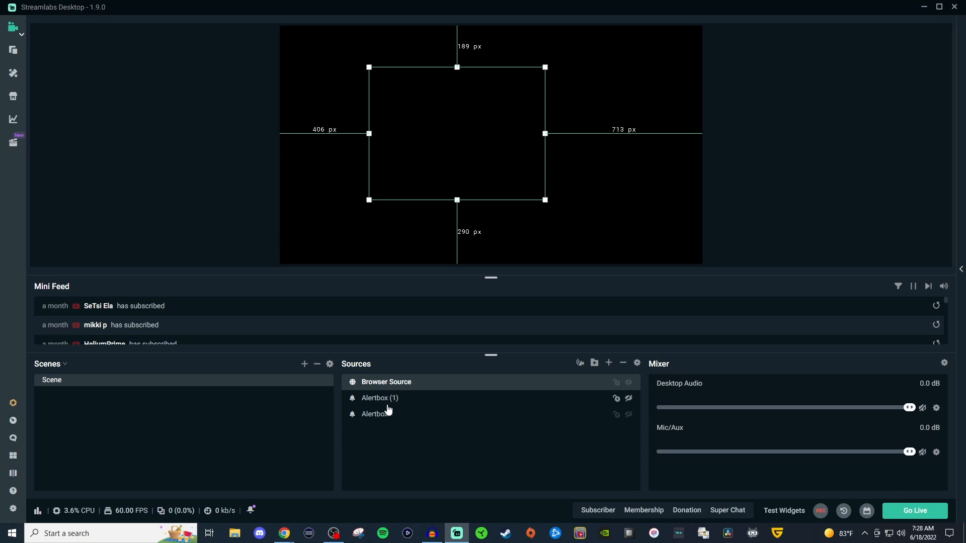
mouse_move(389, 403)
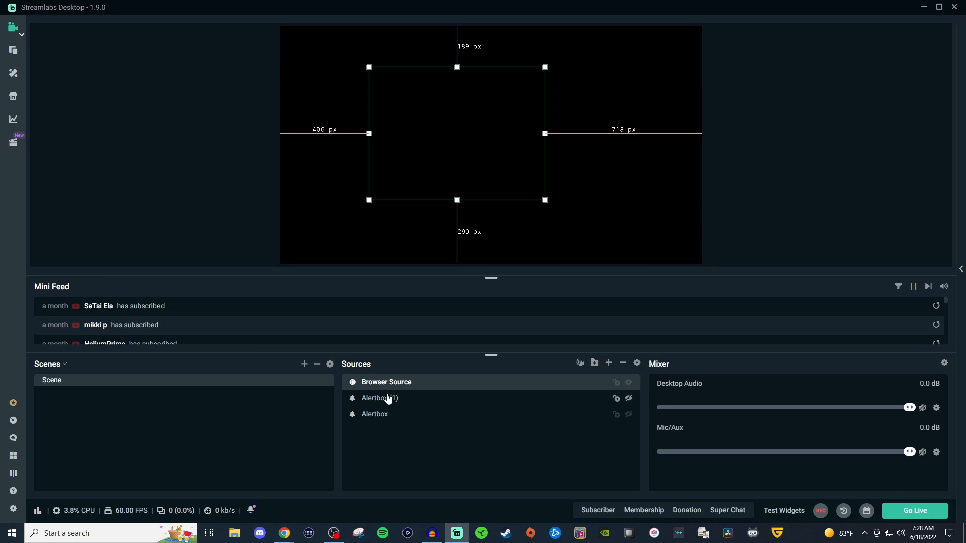
double_click(375, 414)
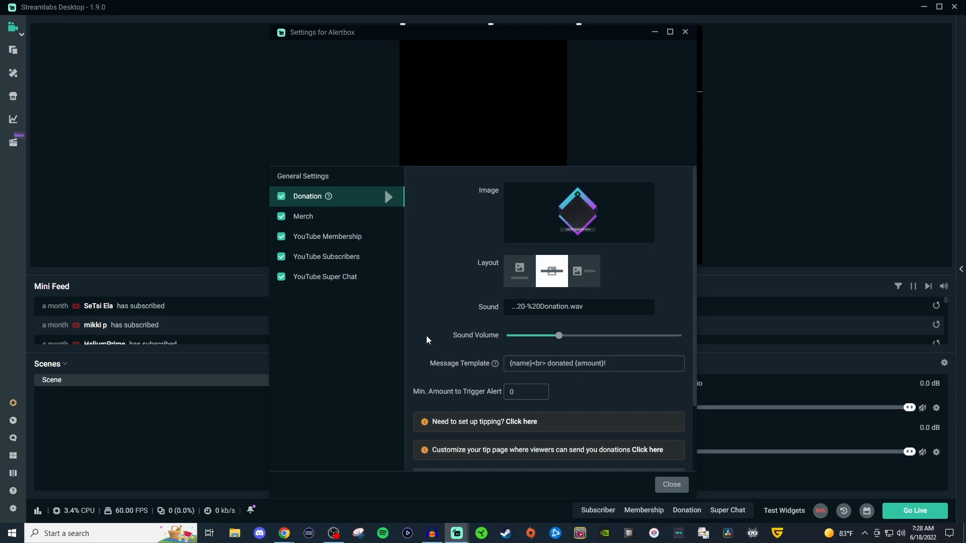